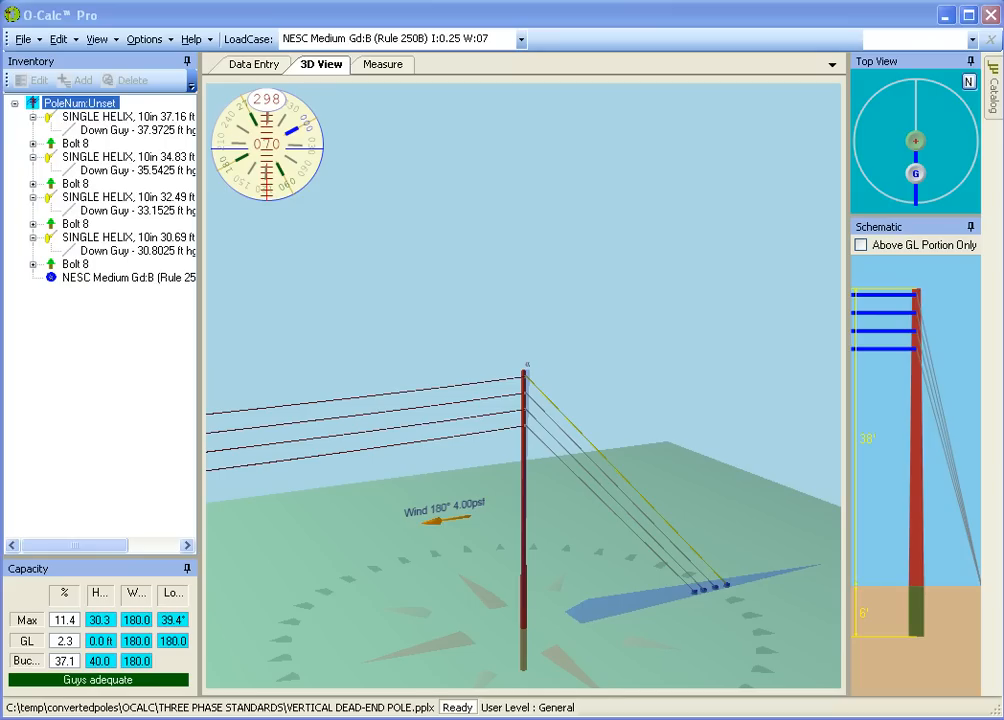
mouse_move(684, 412)
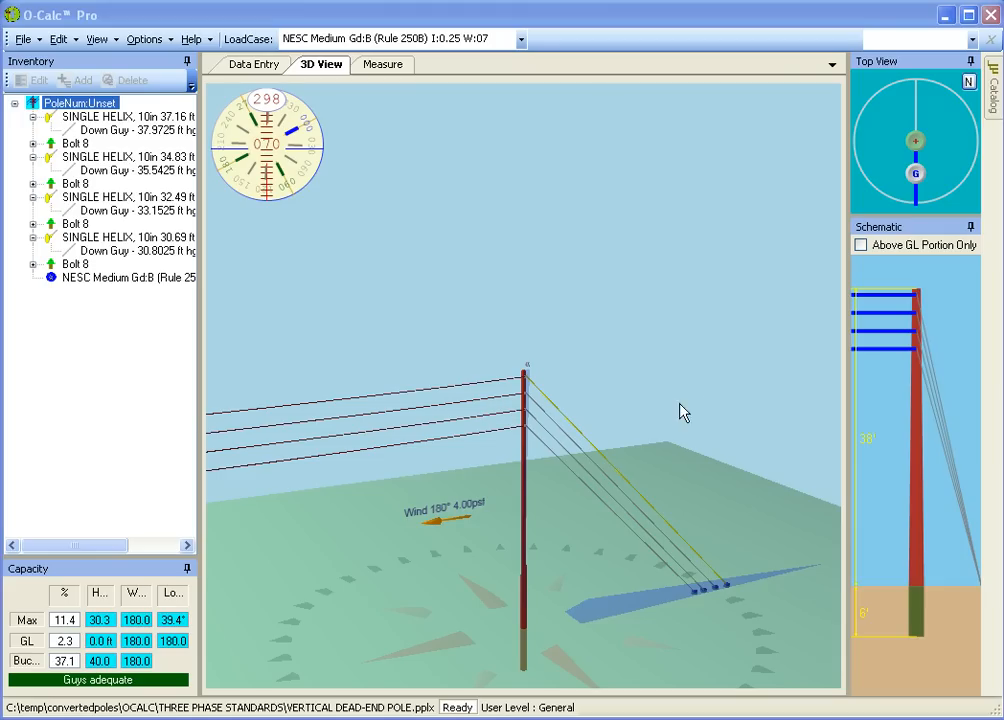
mouse_move(639, 387)
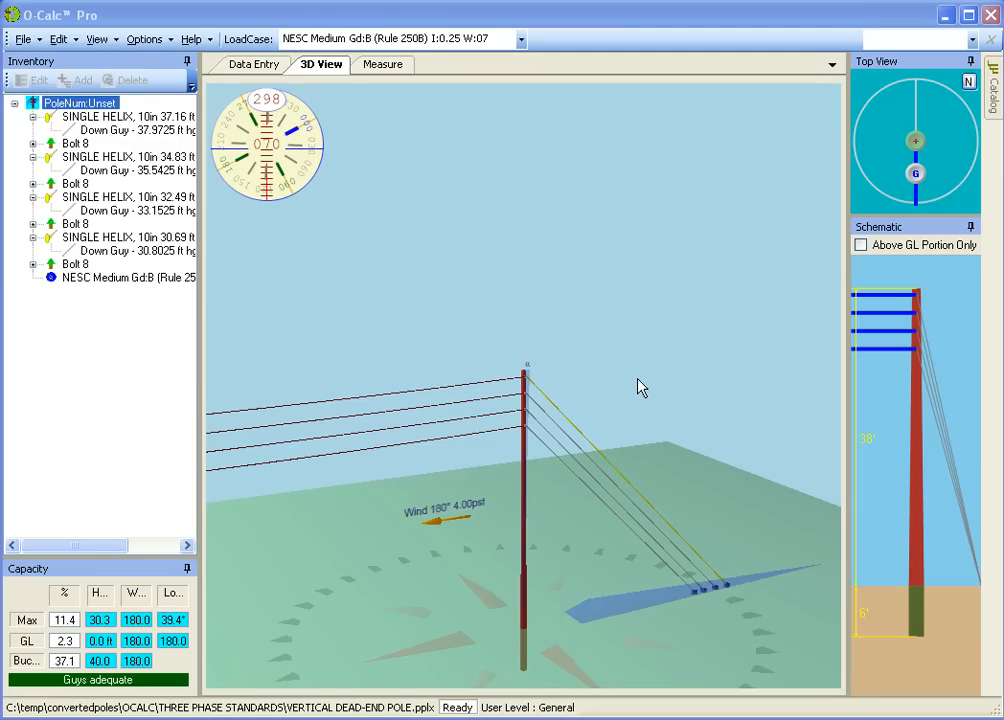
mouse_move(96, 66)
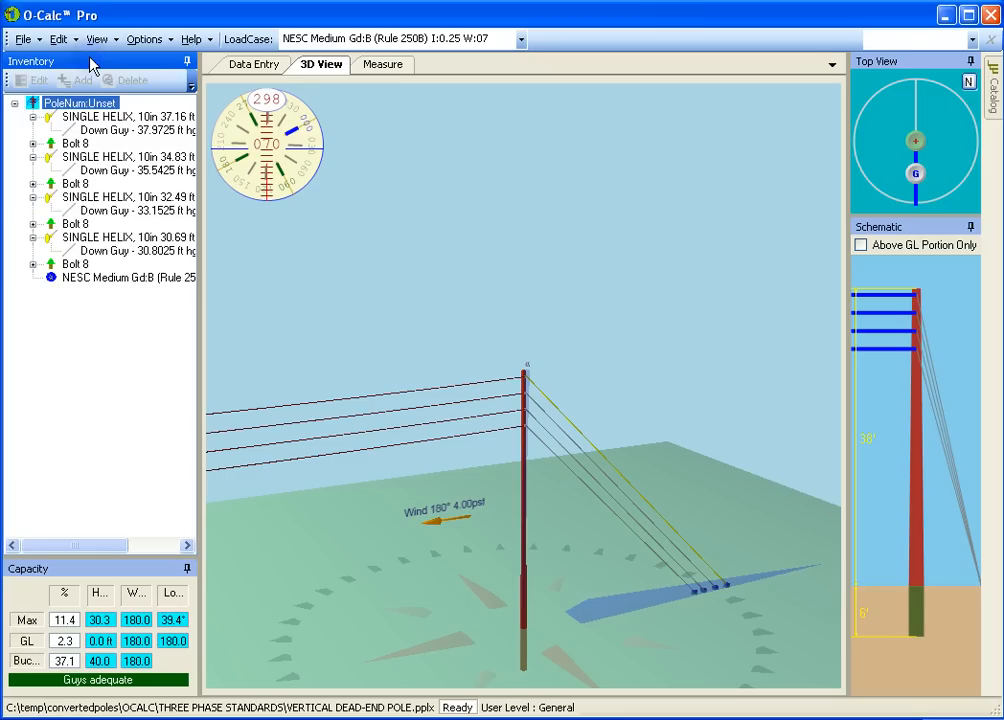
mouse_move(251, 65)
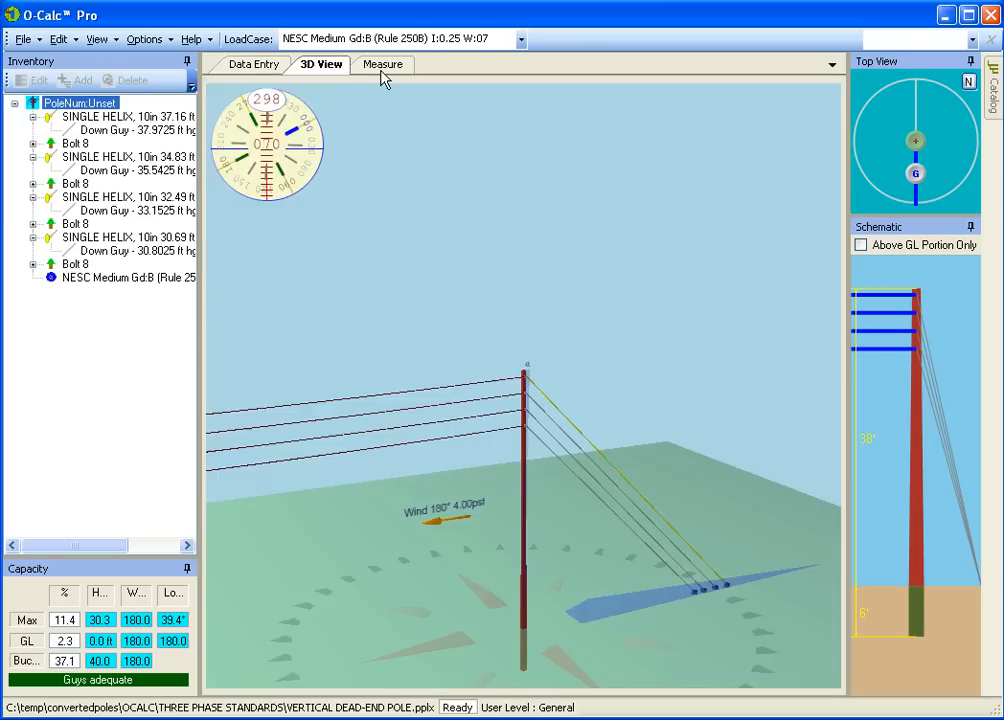
Glance at the Measure workspace, return to the 3D view, and auto-hide the Schematic and Top View panels.
click(381, 64)
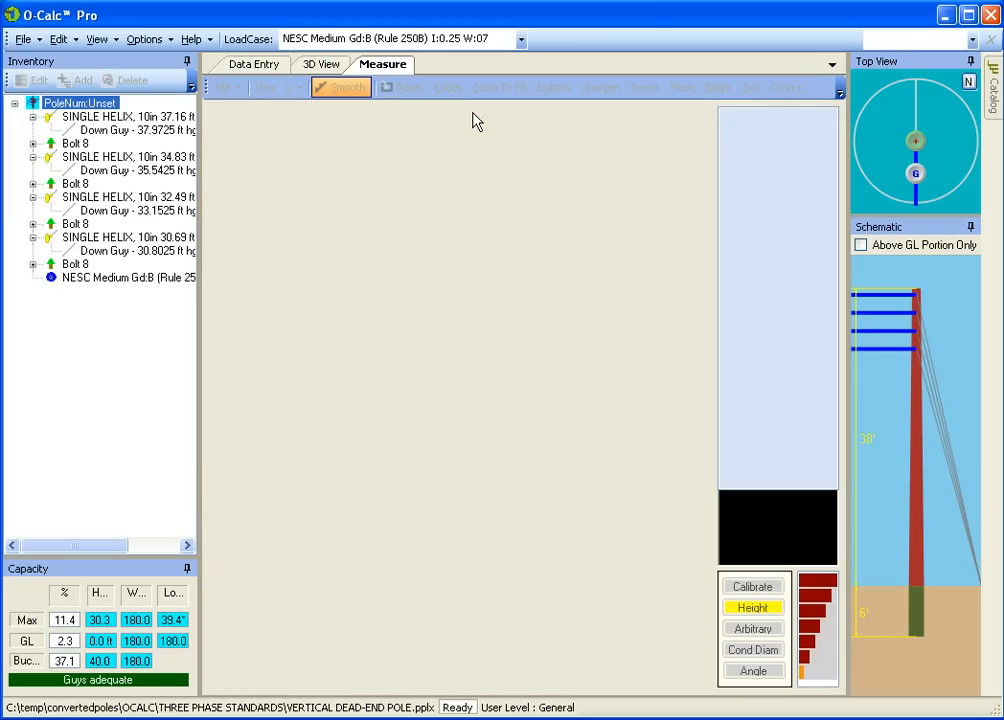
click(320, 64)
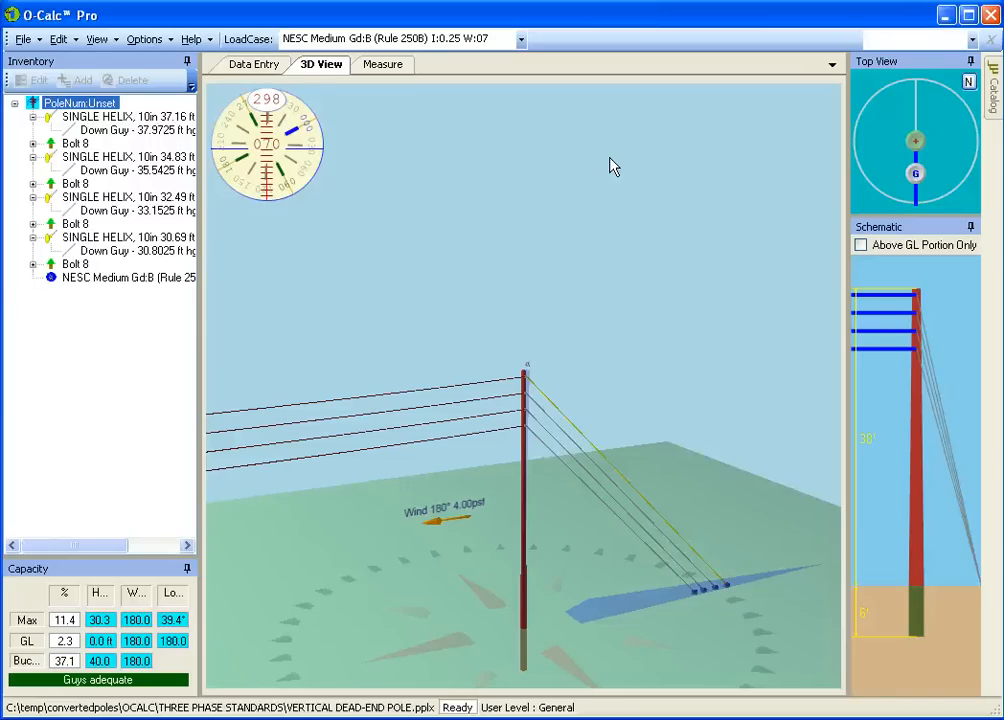
mouse_move(961, 147)
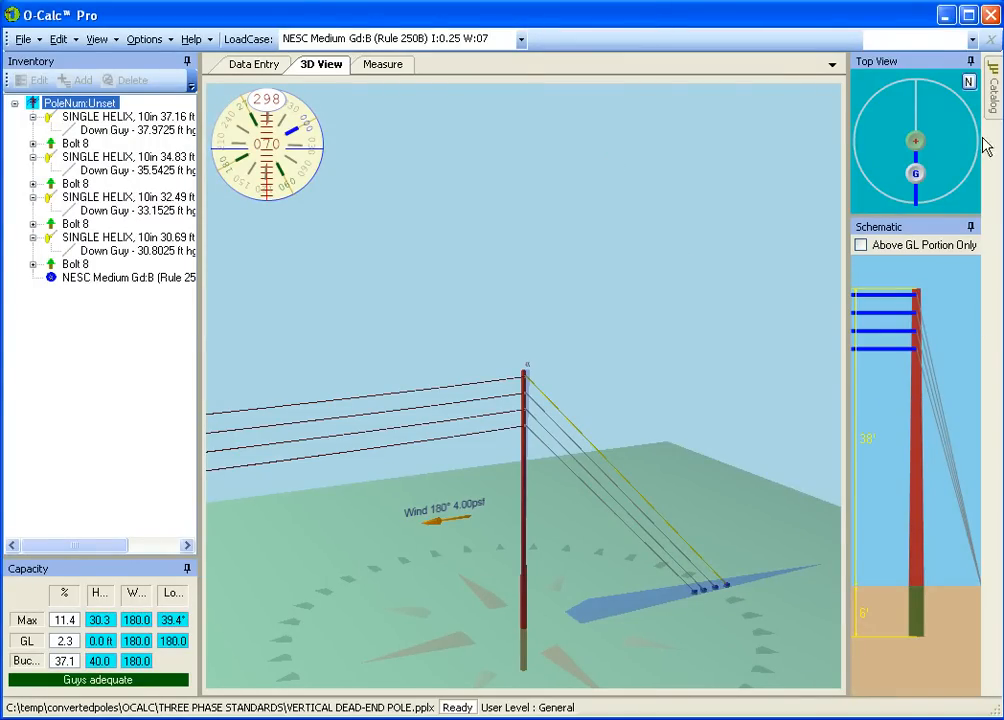
mouse_move(971, 226)
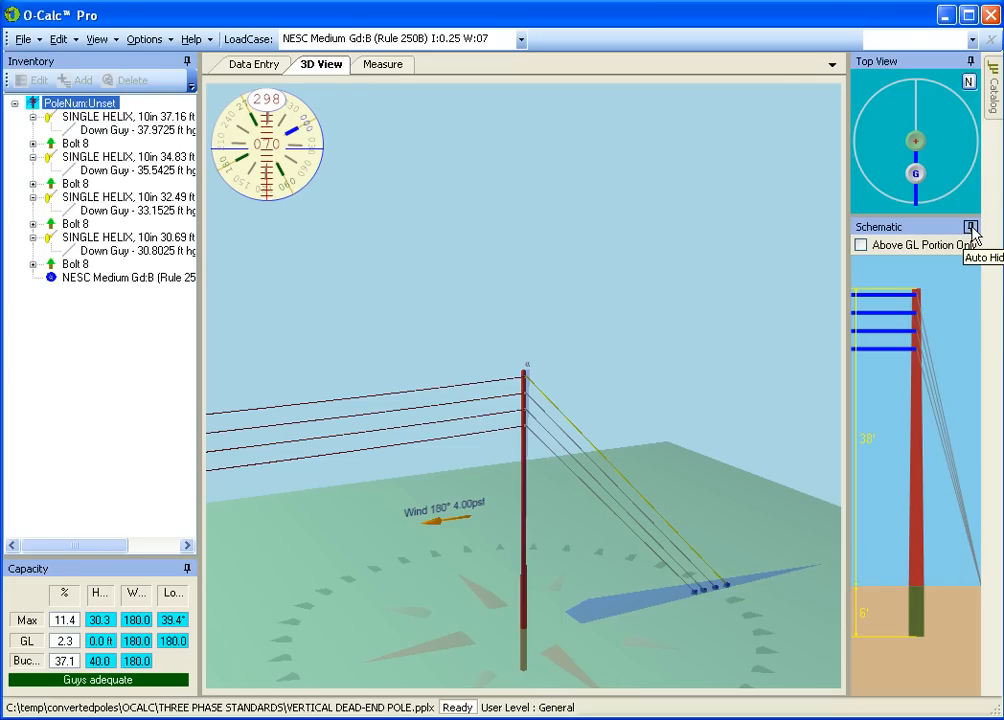
click(969, 226)
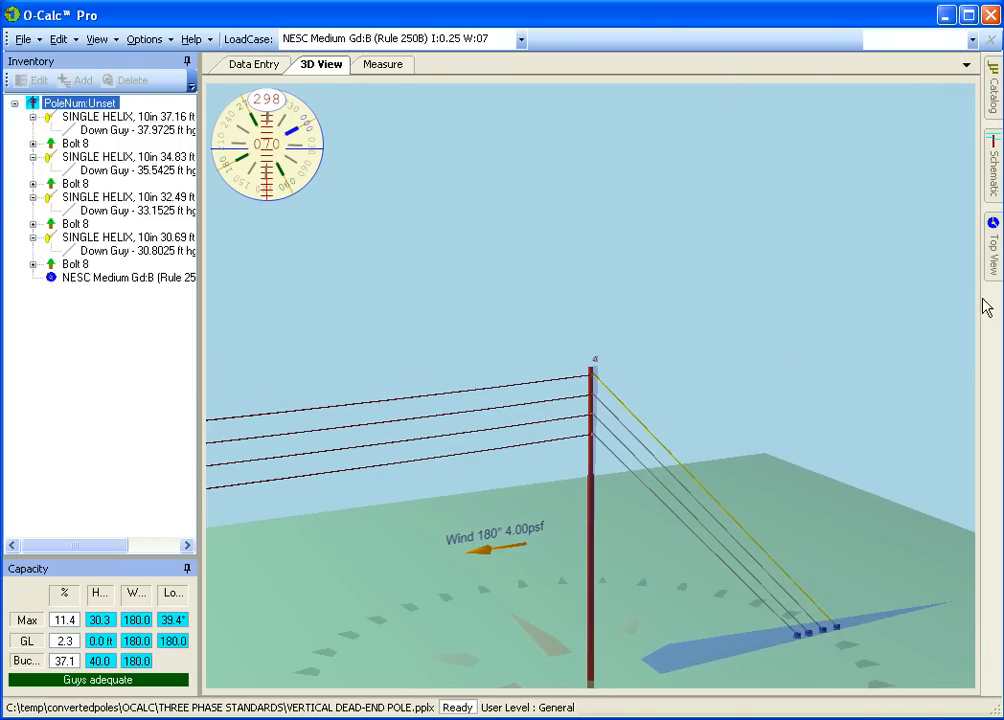
mouse_move(999, 391)
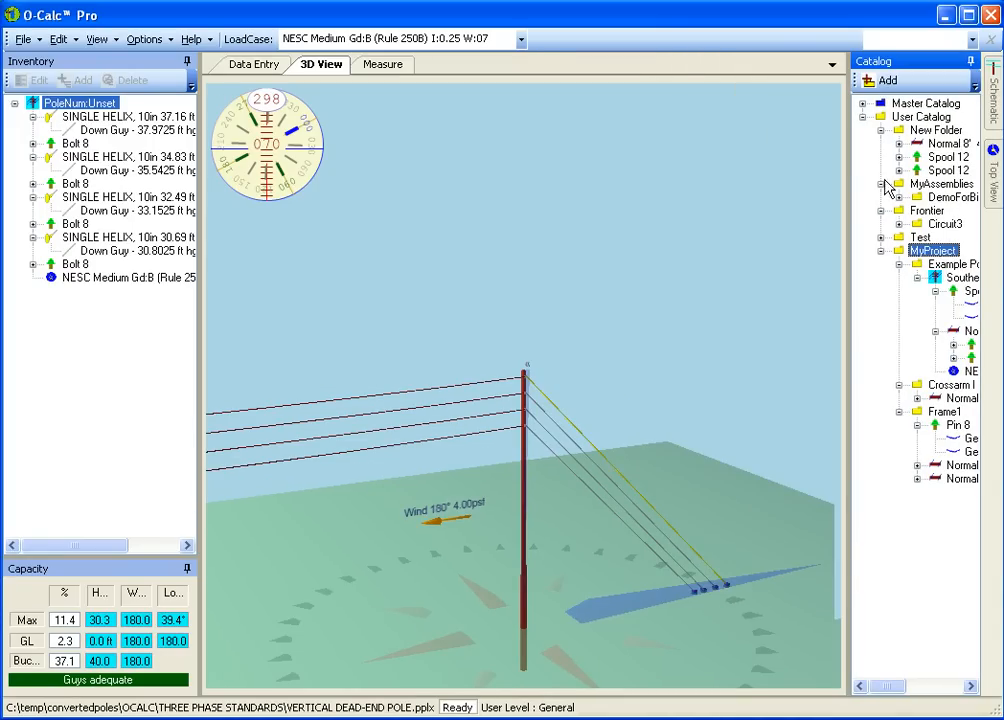
mouse_move(855, 199)
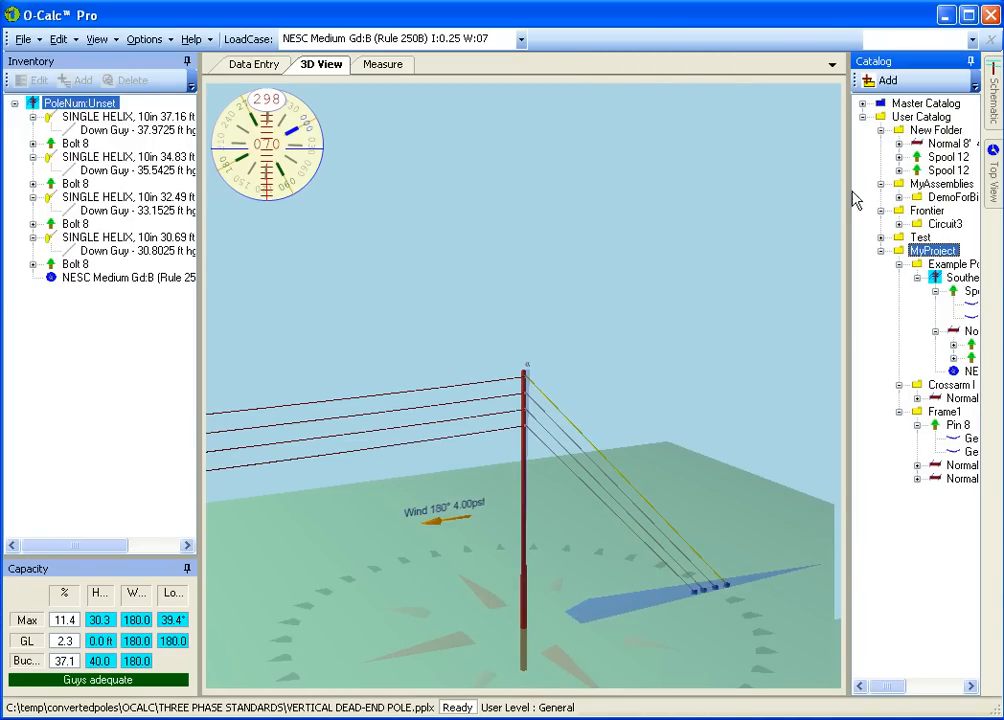
mouse_move(867, 668)
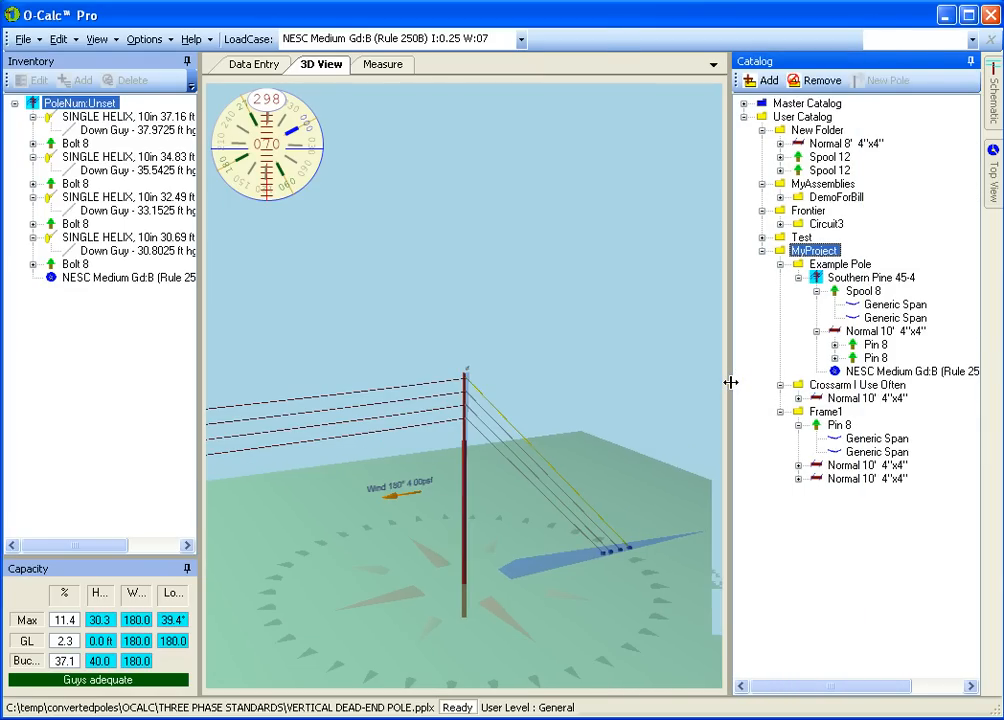
mouse_move(810, 237)
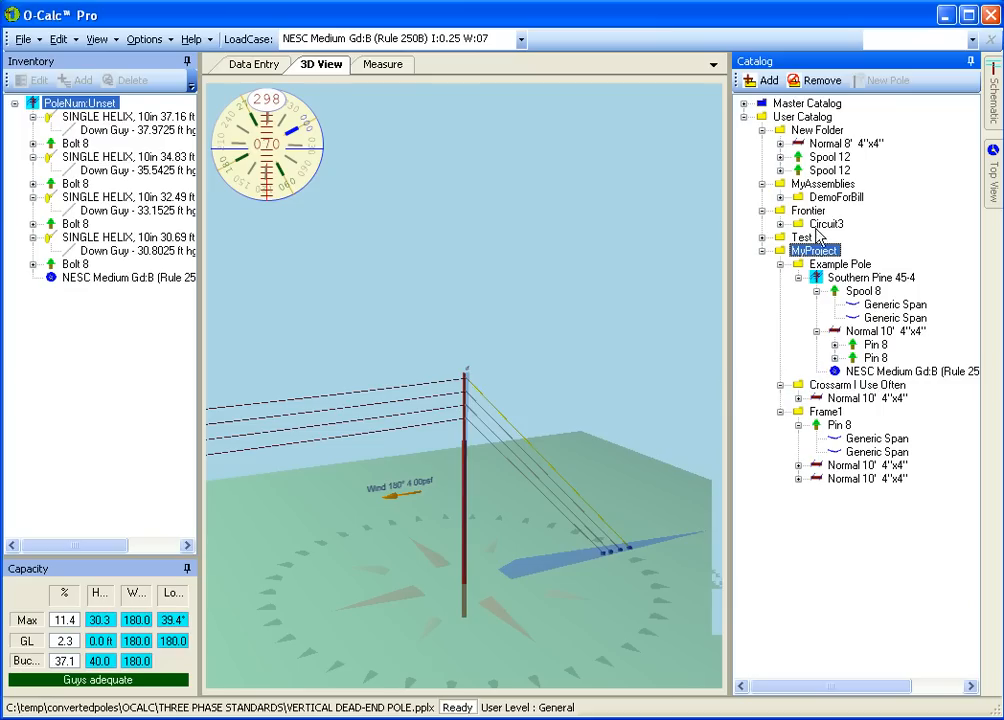
mouse_move(875, 63)
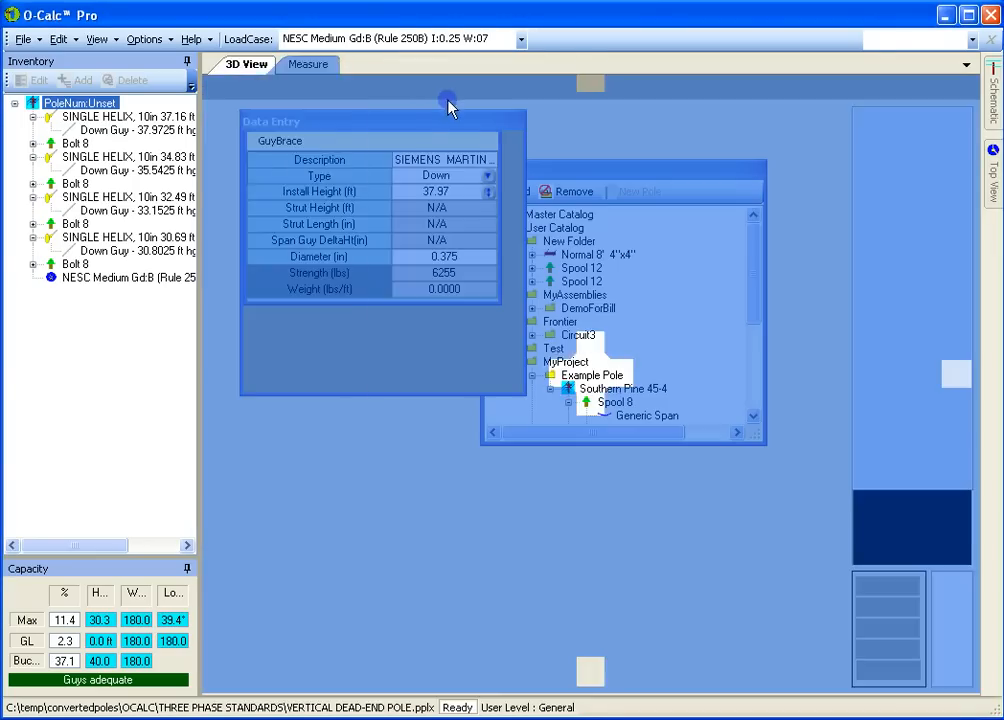
Float the Data Entry pane as its own window.
click(308, 64)
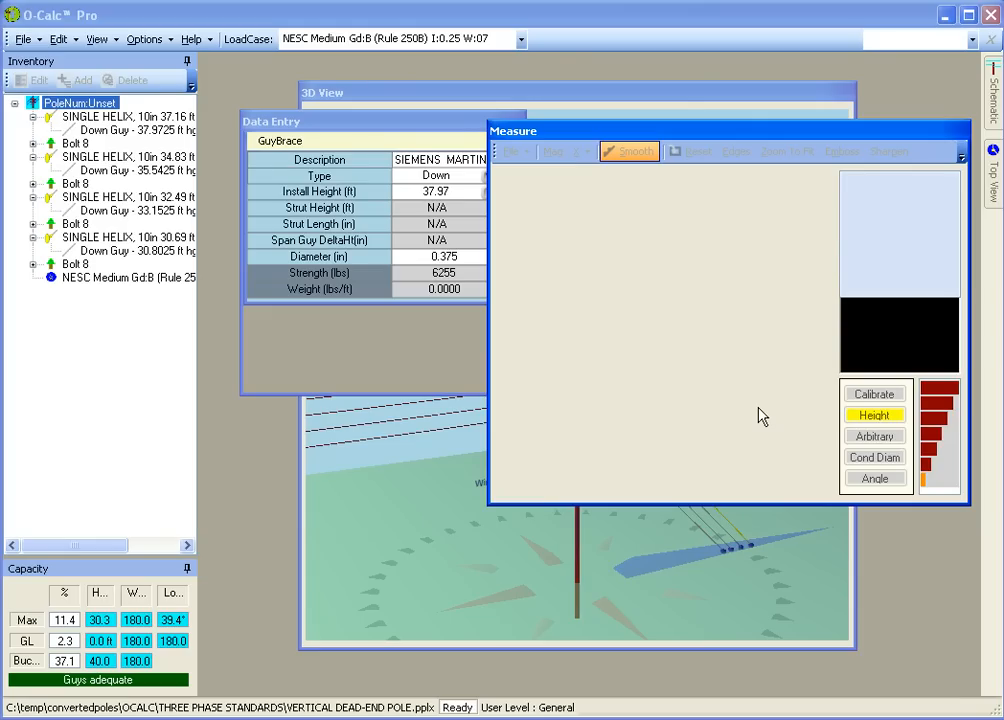
mouse_move(407, 128)
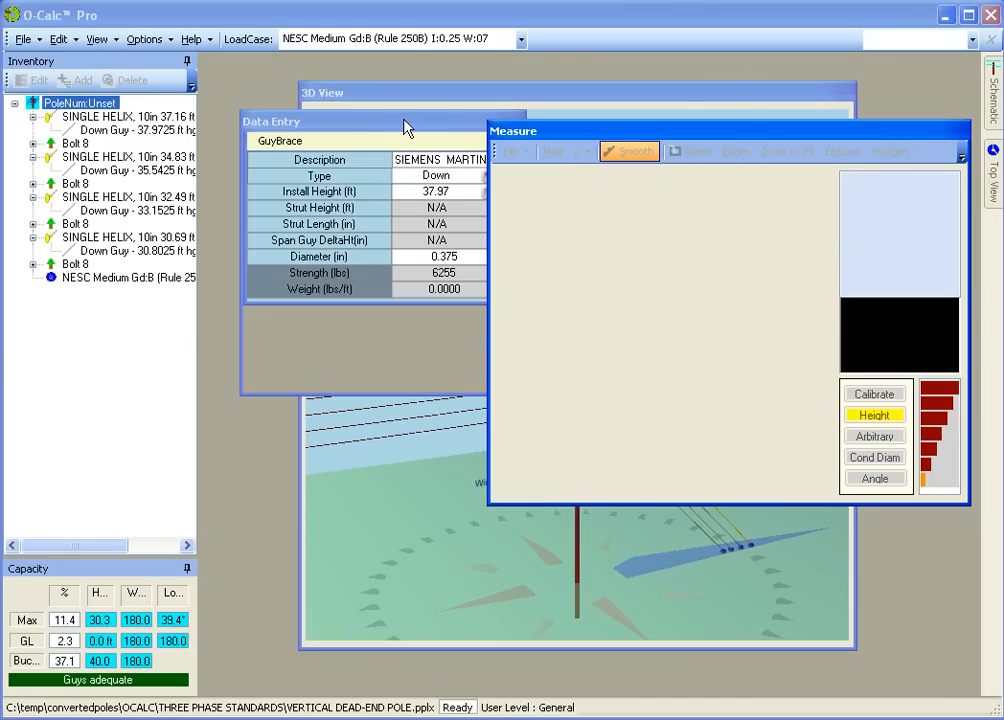
mouse_move(776, 82)
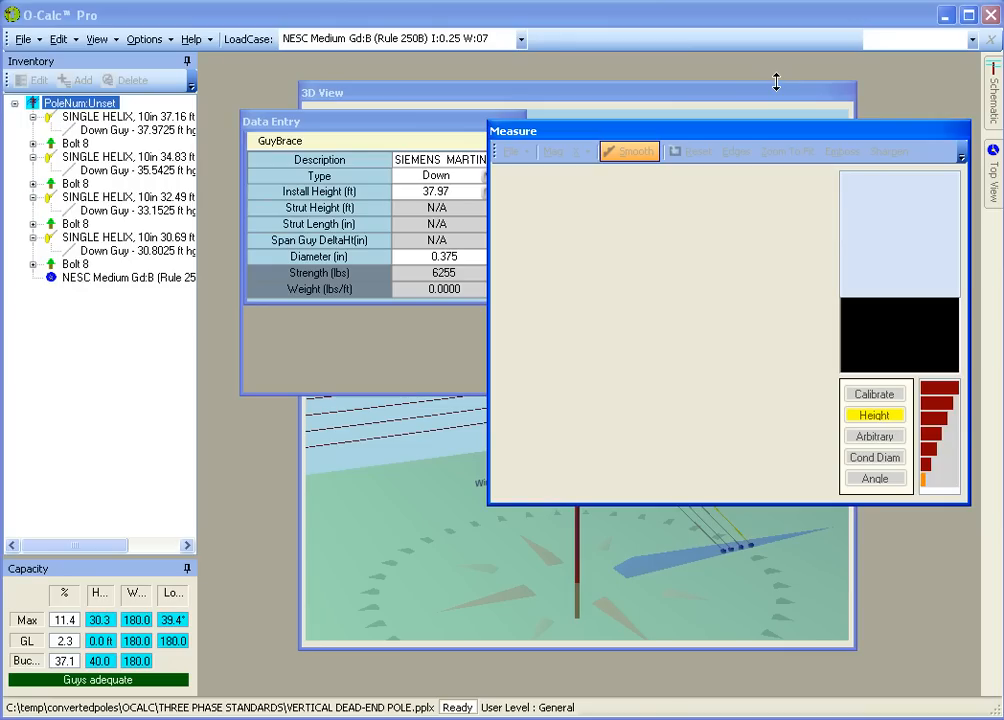
mouse_move(800, 92)
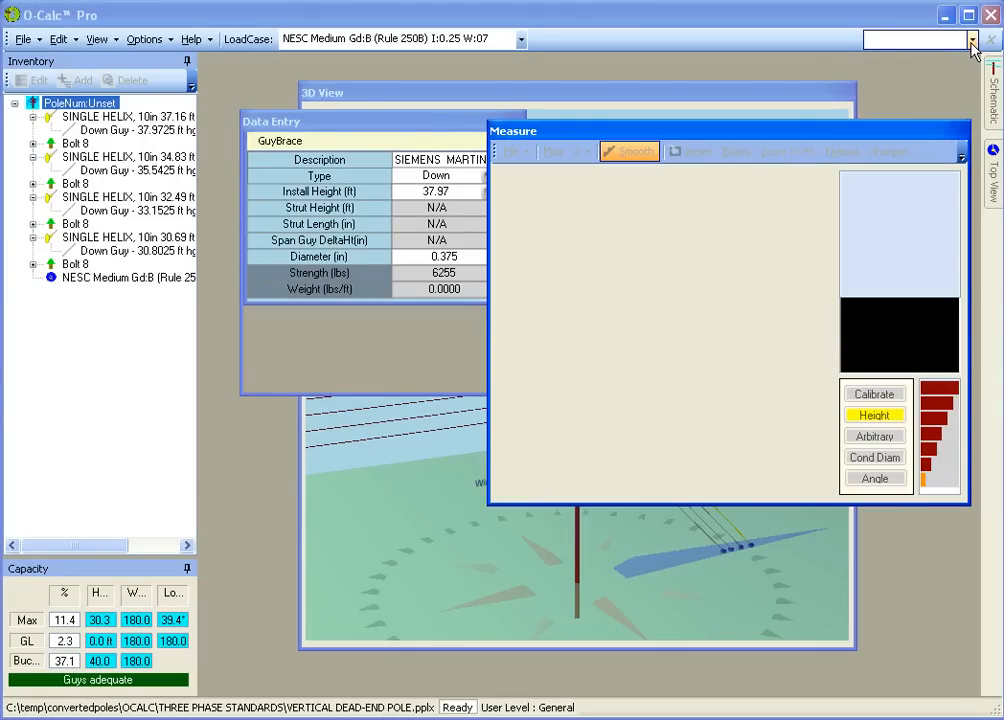
Load the Data Entry View saved layout from the Named View dropdown.
click(967, 41)
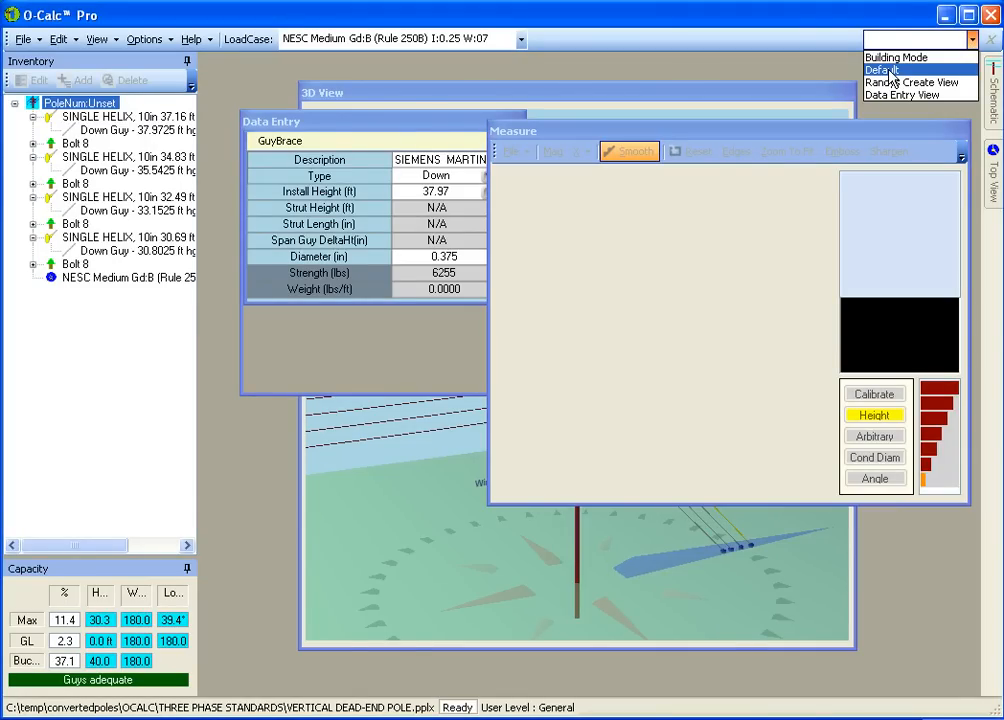
click(890, 67)
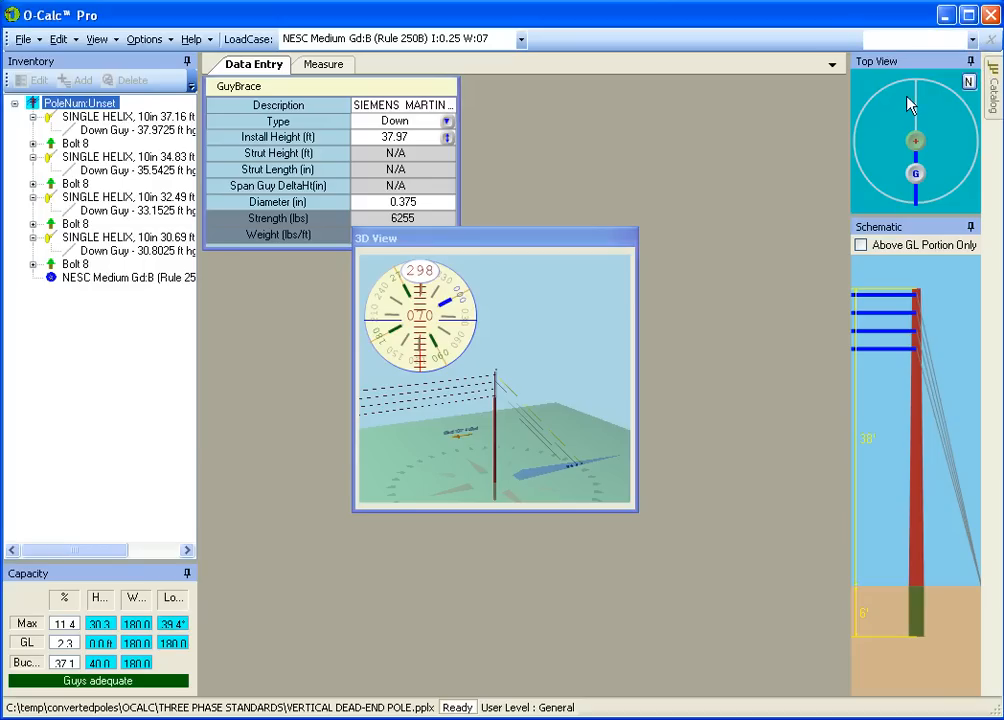
Save the layout as 'My Named View', reload it, then request its deletion.
click(910, 40)
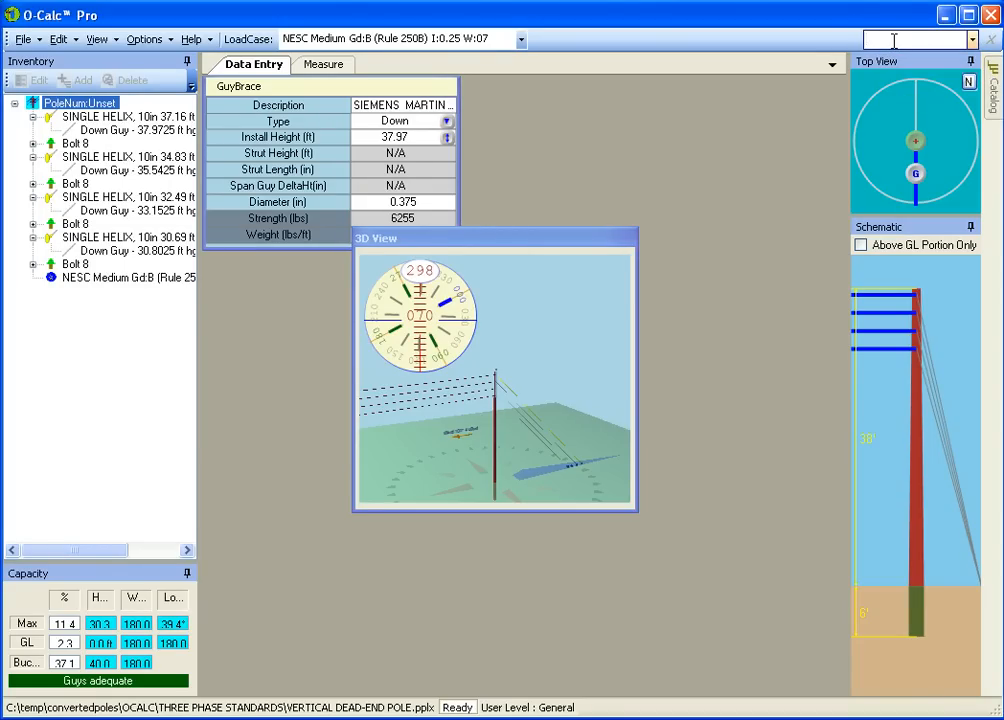
text(My Named View)
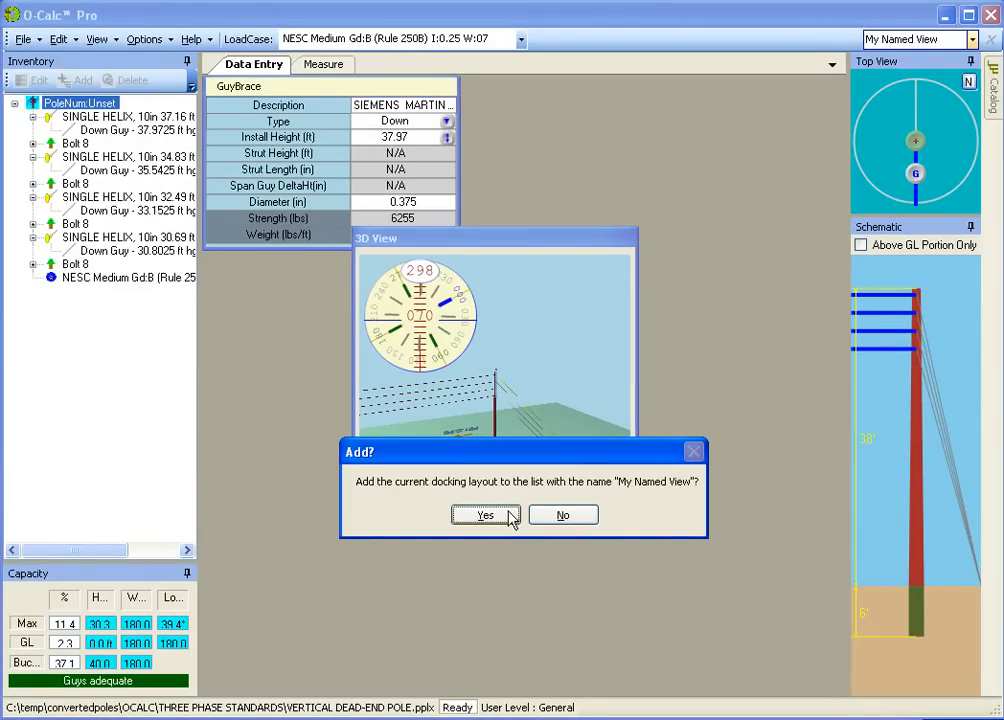
click(485, 515)
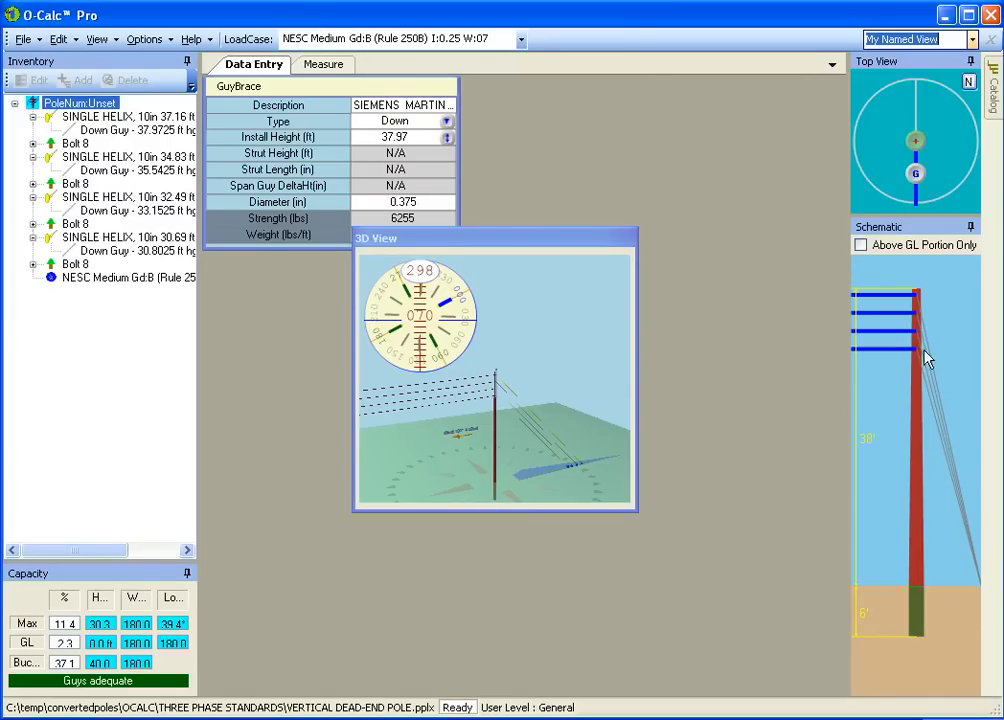
mouse_move(985, 40)
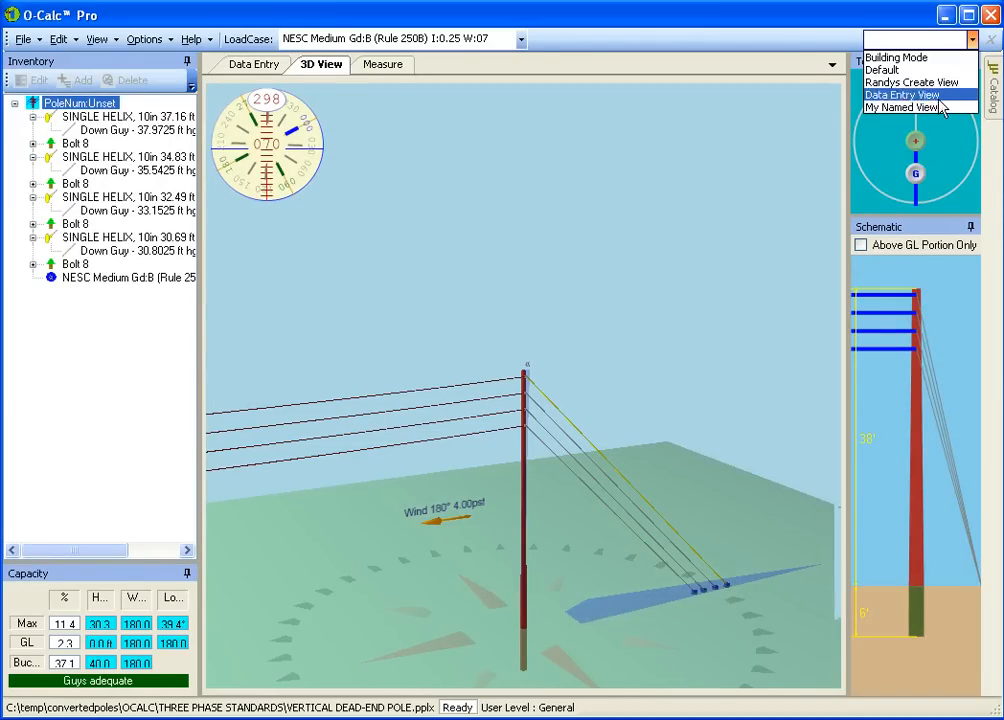
click(903, 107)
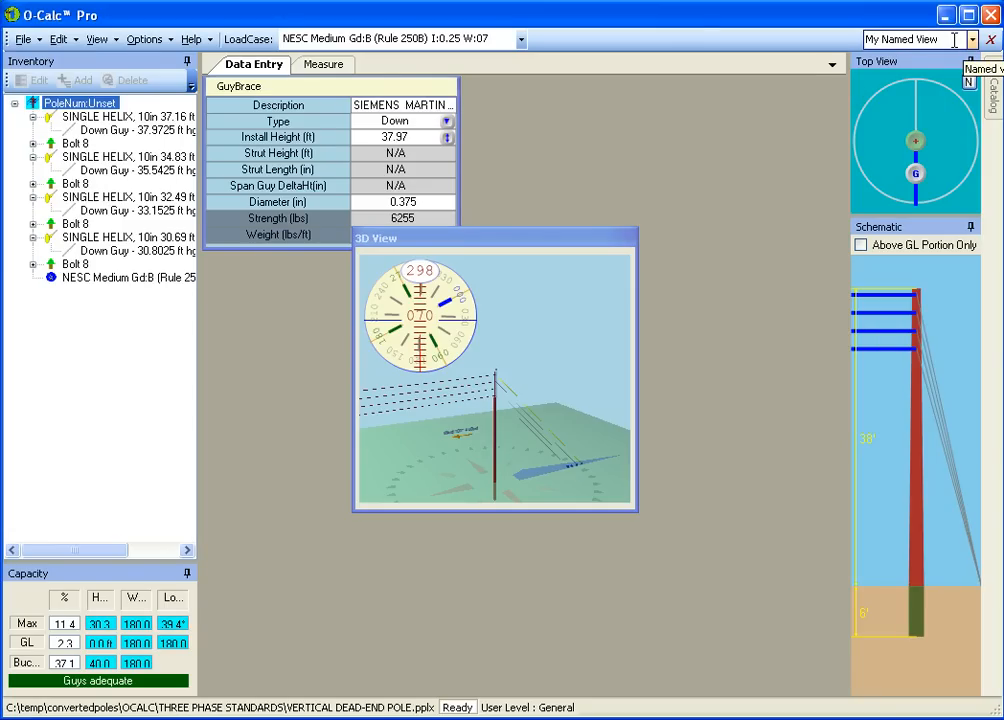
click(991, 40)
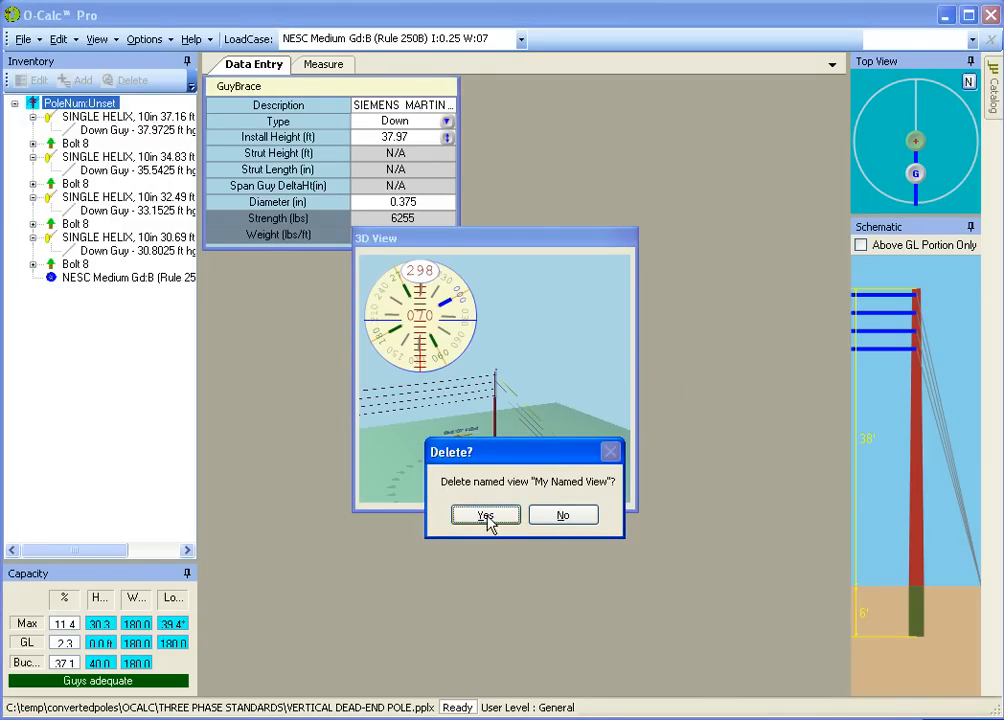
Confirm deleting the My Named View layout.
click(485, 515)
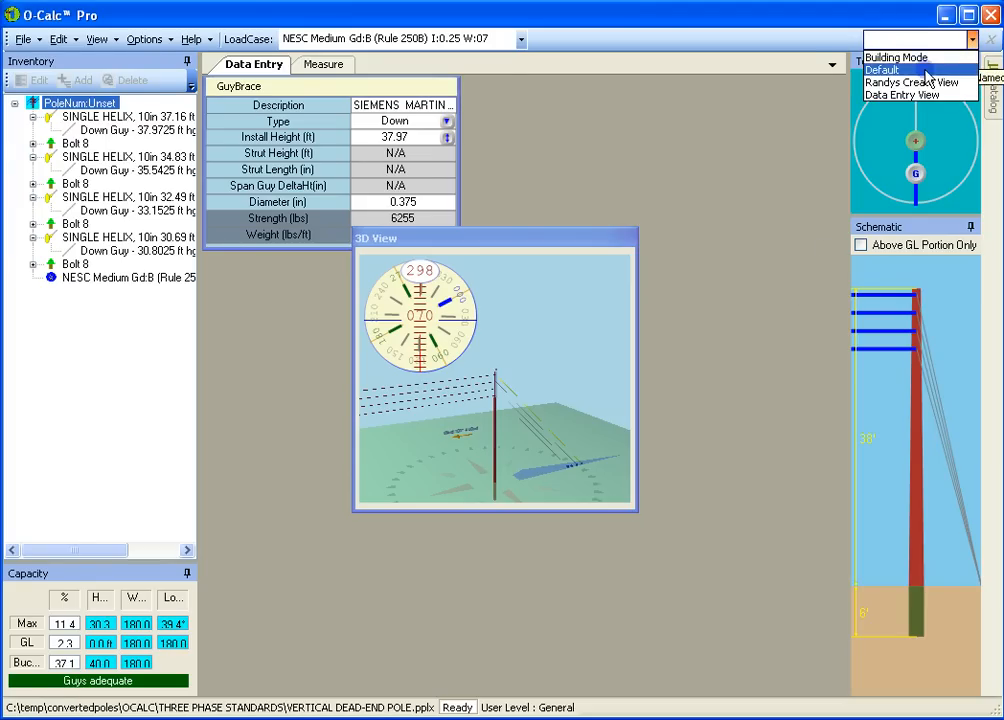
Load the Default layout, drop Top View into the document tabs, and split it into its own pane.
click(320, 64)
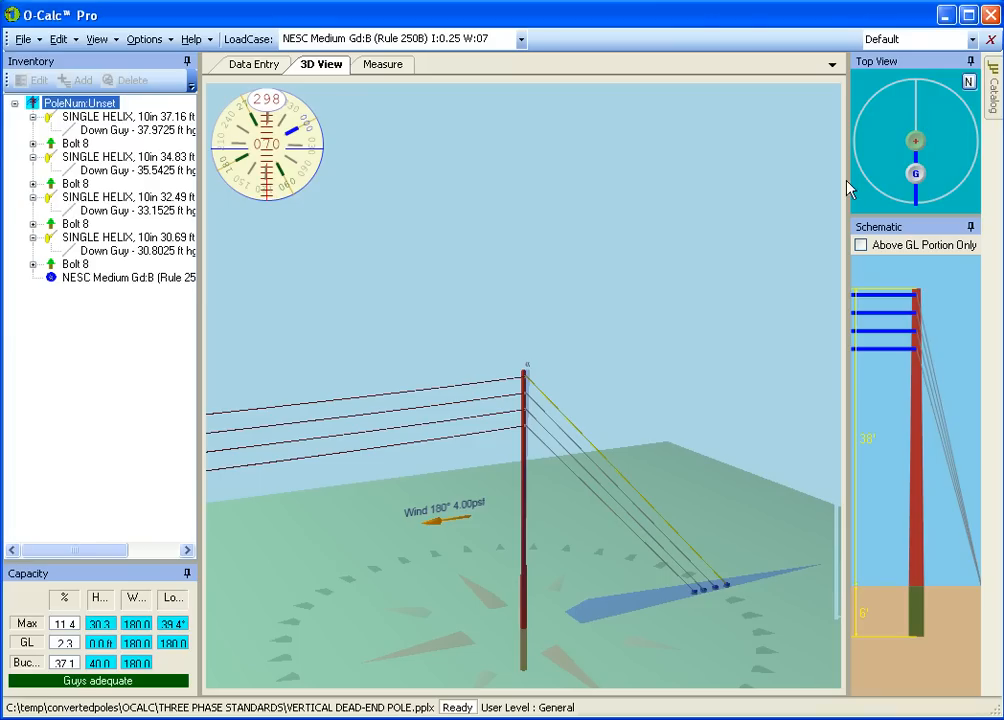
mouse_move(910, 115)
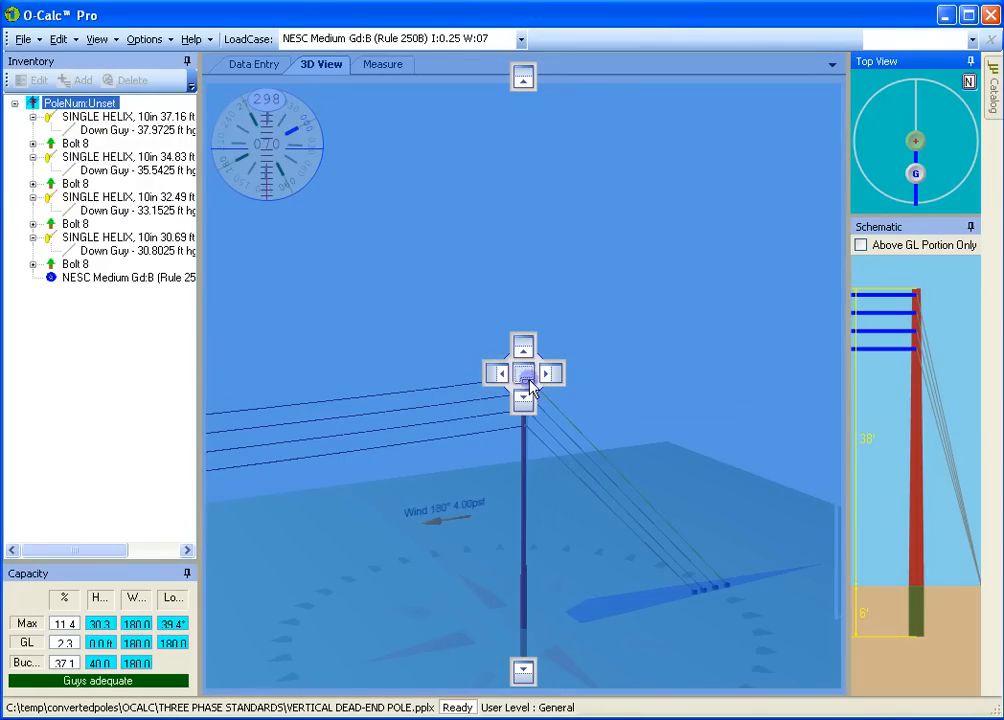
click(497, 373)
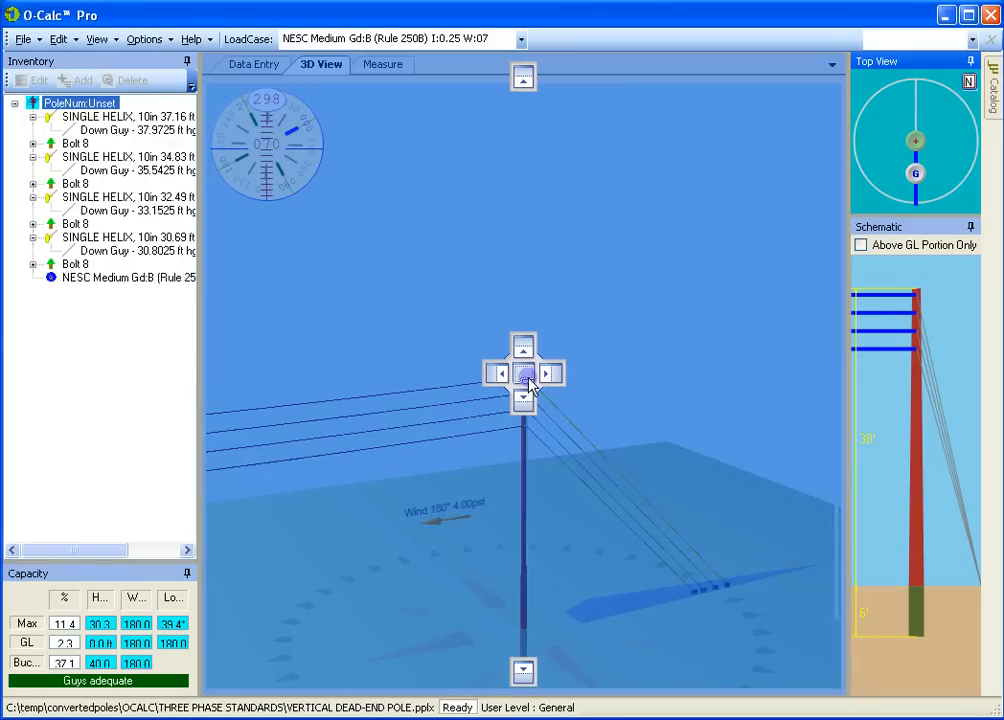
mouse_move(525, 378)
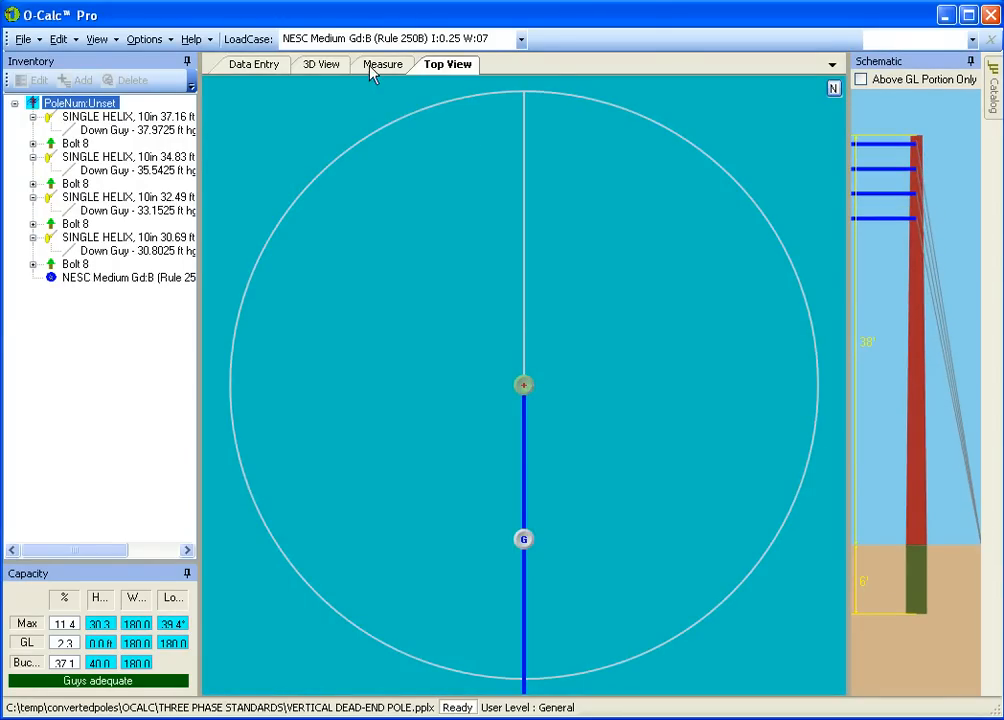
click(321, 64)
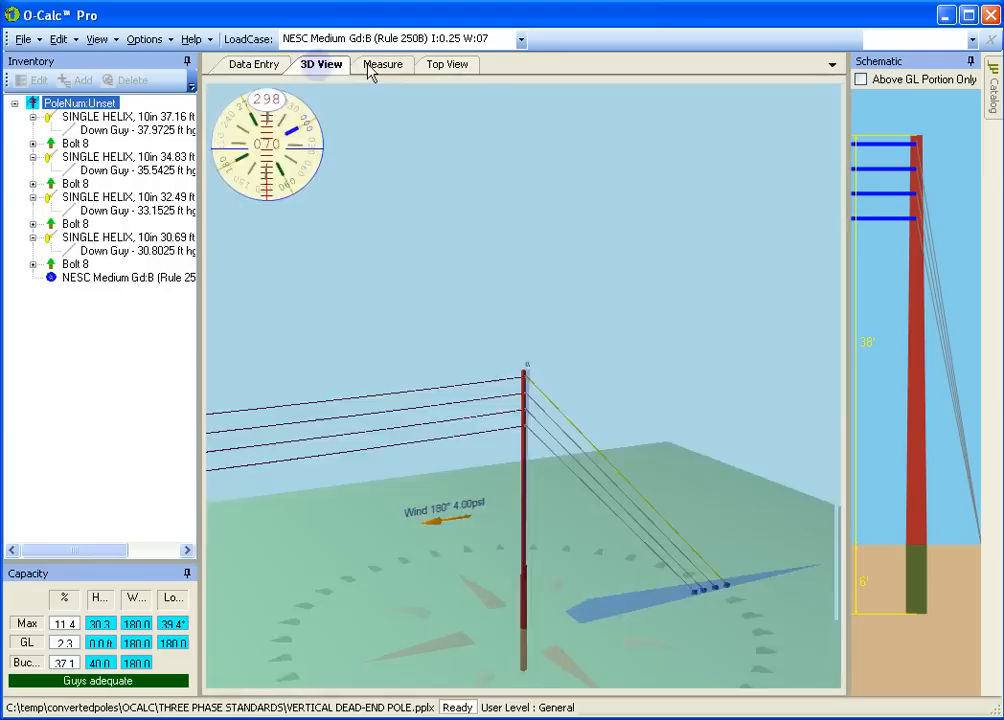
click(447, 64)
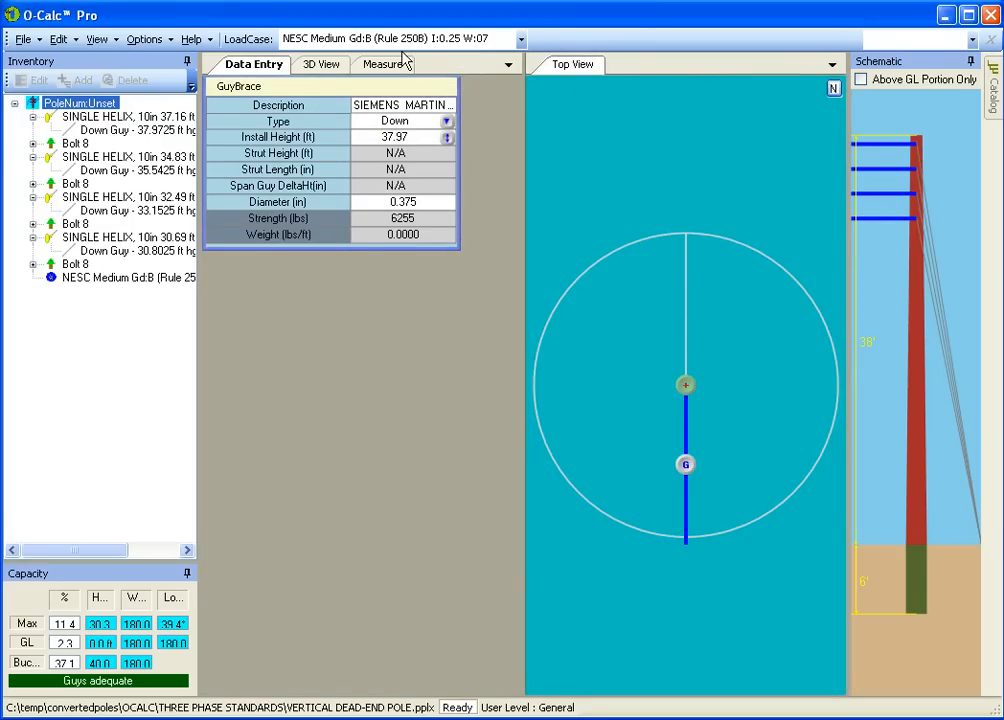
mouse_move(631, 137)
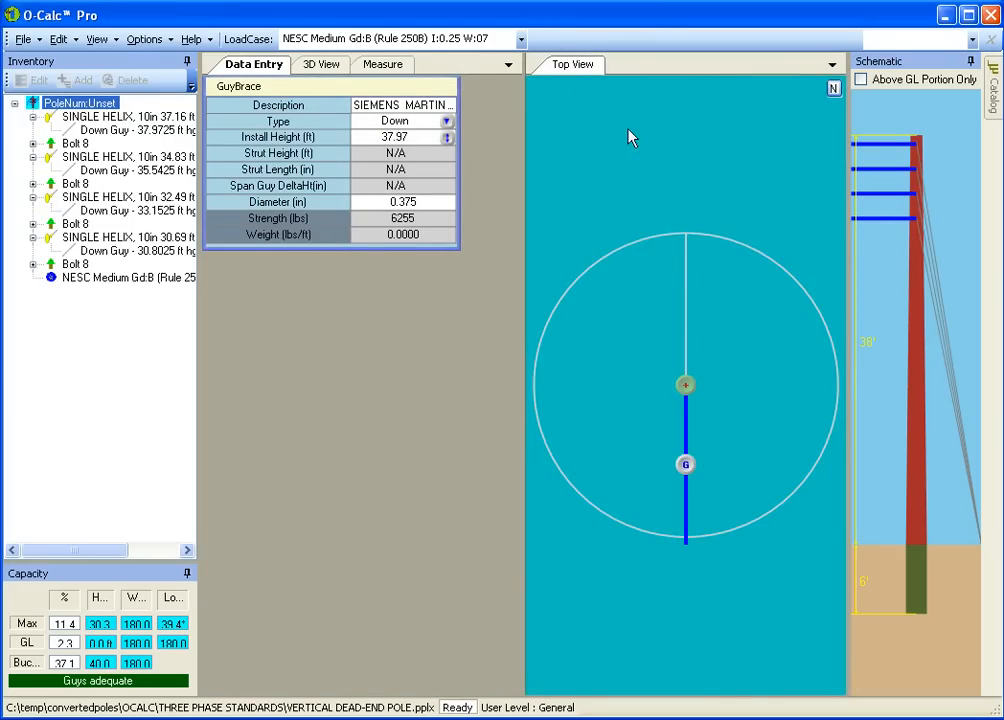
Tab Top View back into the main group with Data Entry, 3D View and Measure.
click(382, 64)
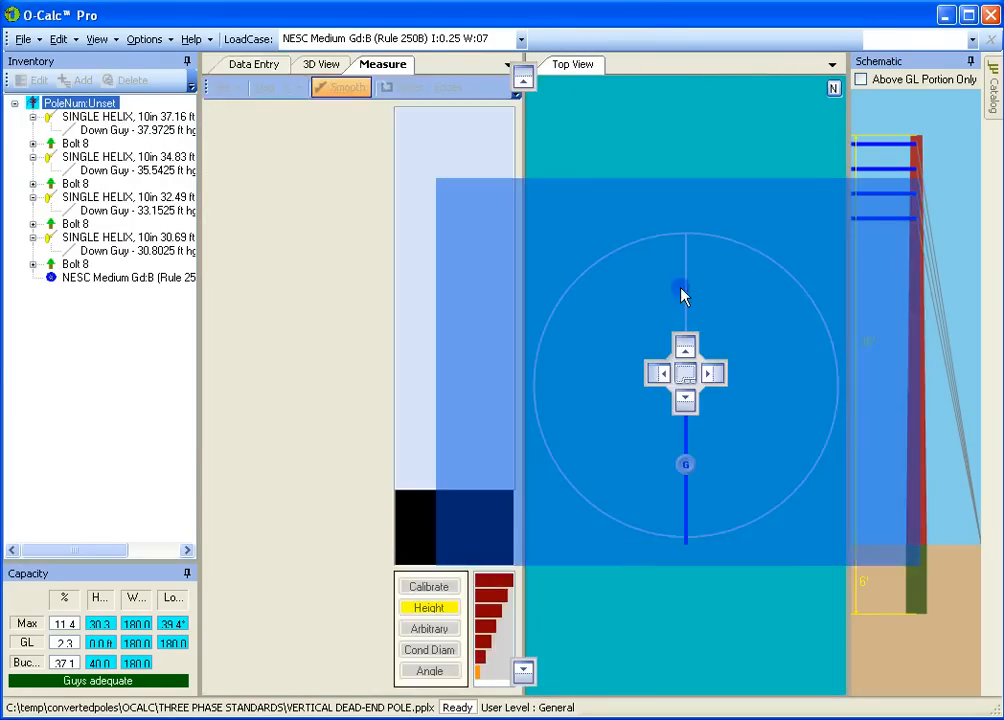
click(253, 64)
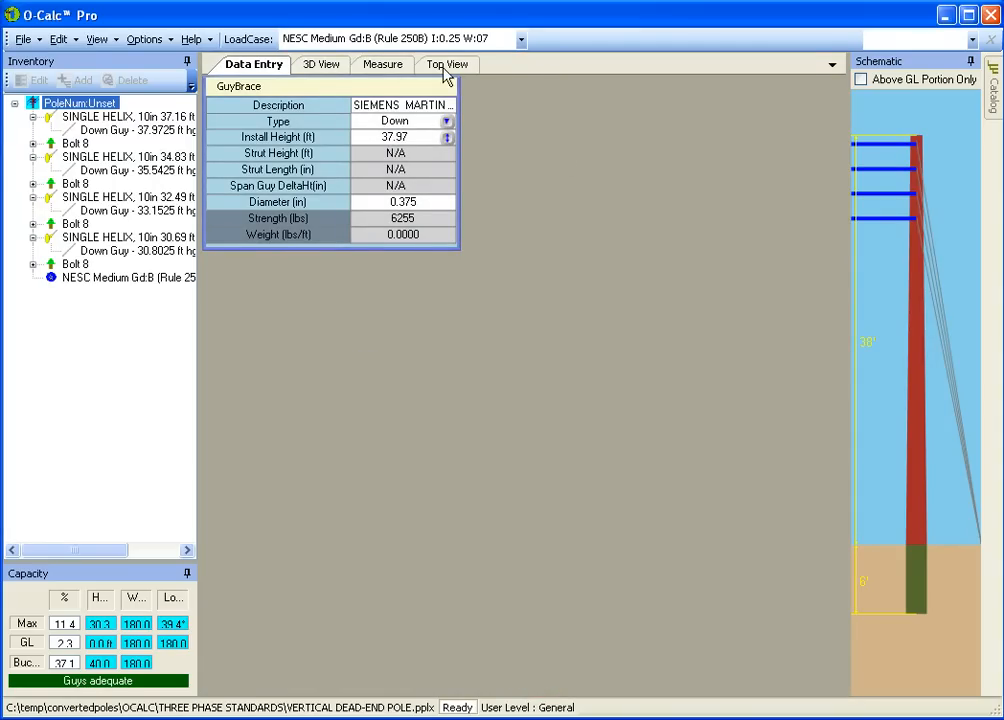
click(449, 65)
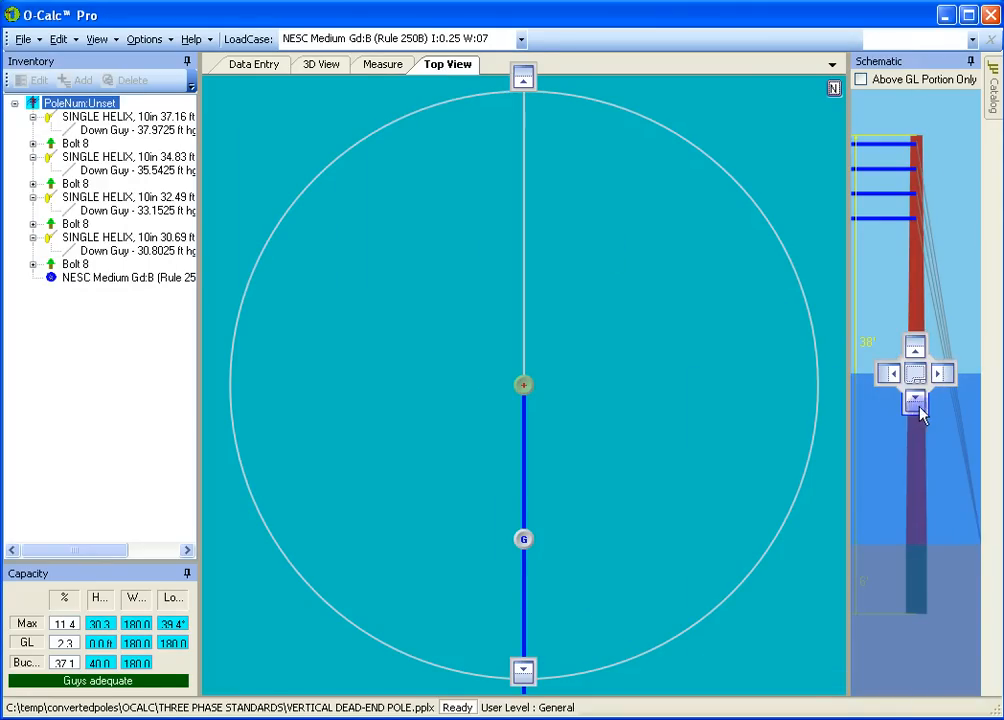
Dock Top View beneath Schematic, make Schematic taller, and dock Schematic along the bottom.
click(252, 64)
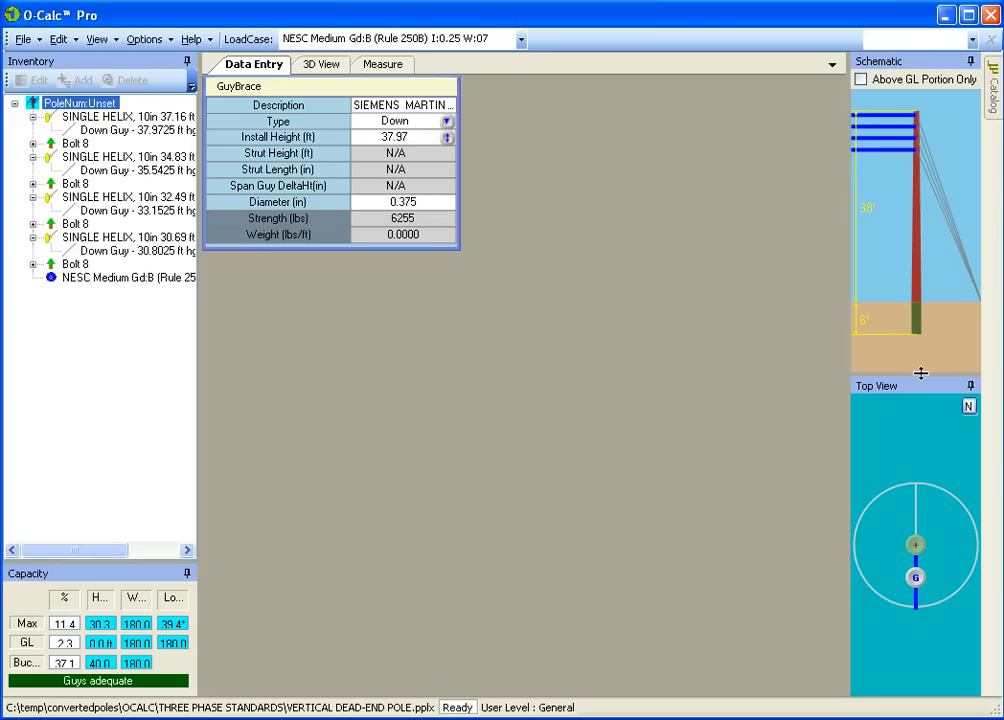
drag(920, 372, 940, 497)
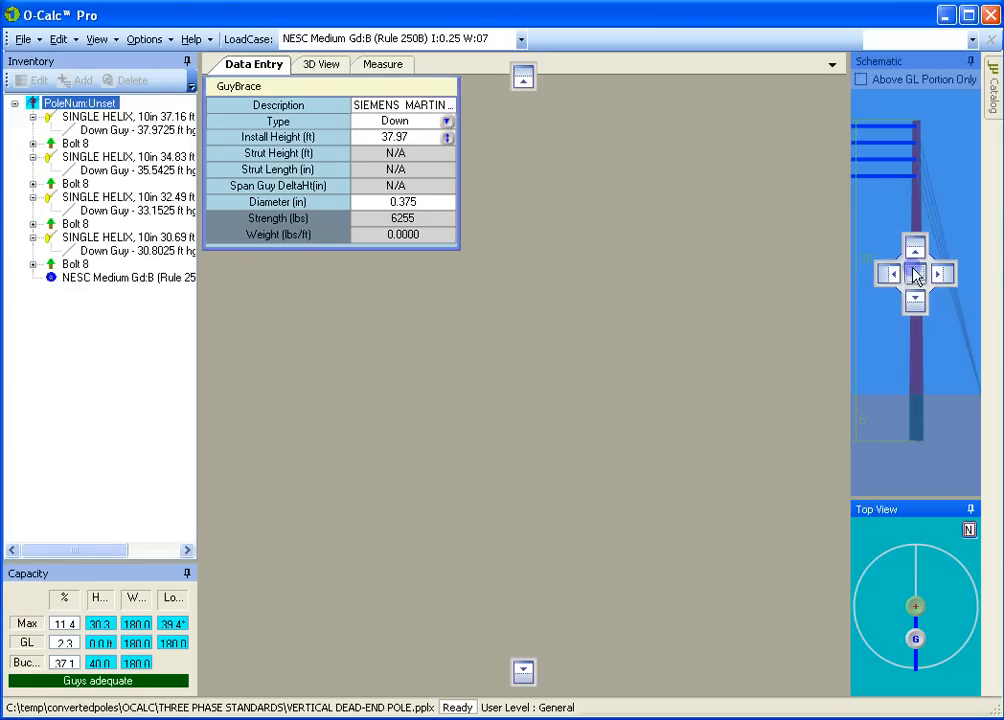
click(915, 248)
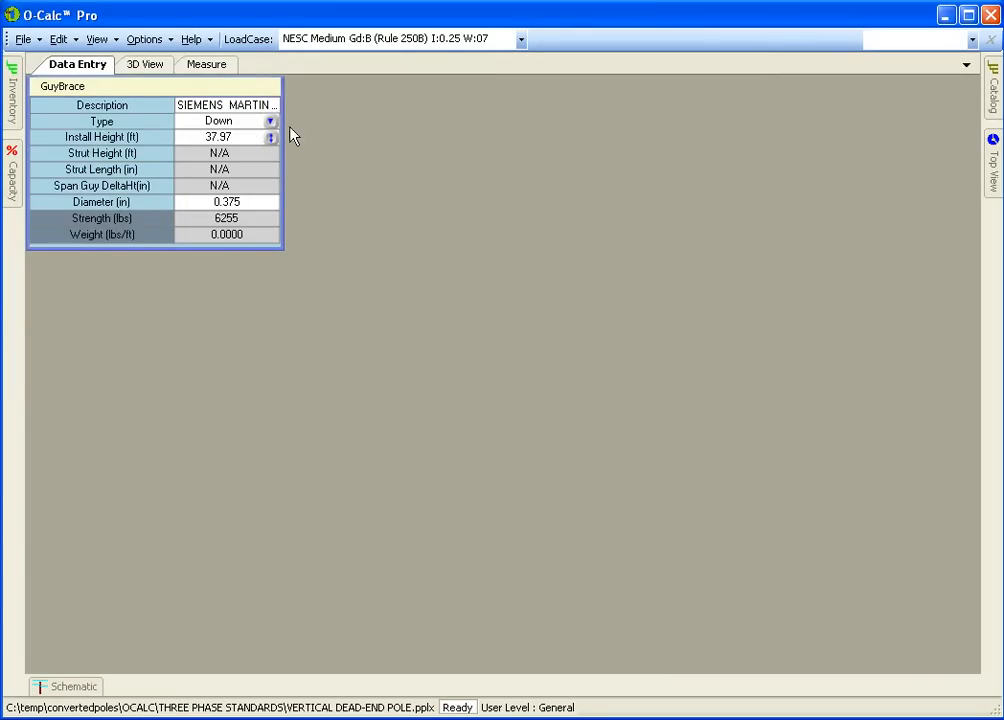
Switch to the 3D View tab and restore the Default layout.
click(147, 65)
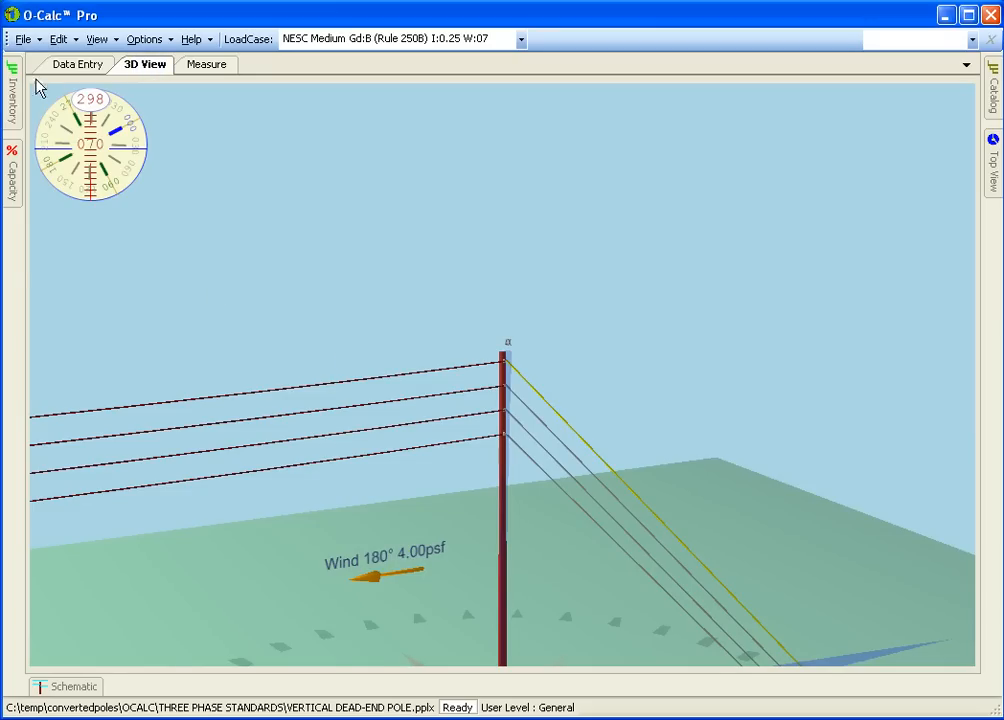
click(11, 165)
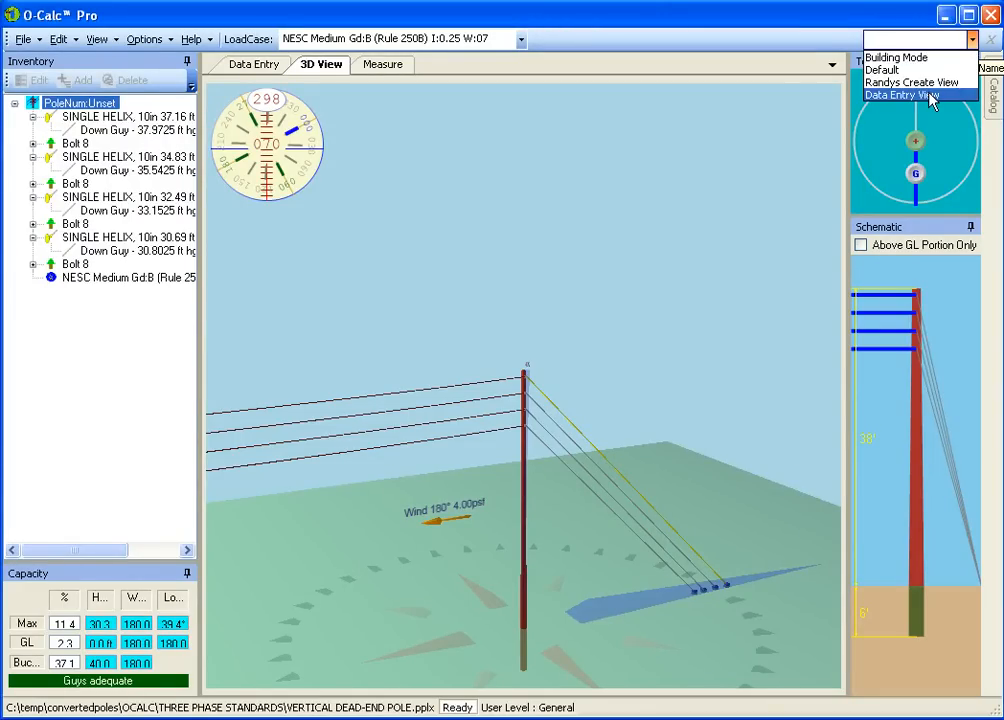
Load Data Entry View, inspect the down guys and anchors, and edit the 34.83 ft anchor.
click(900, 95)
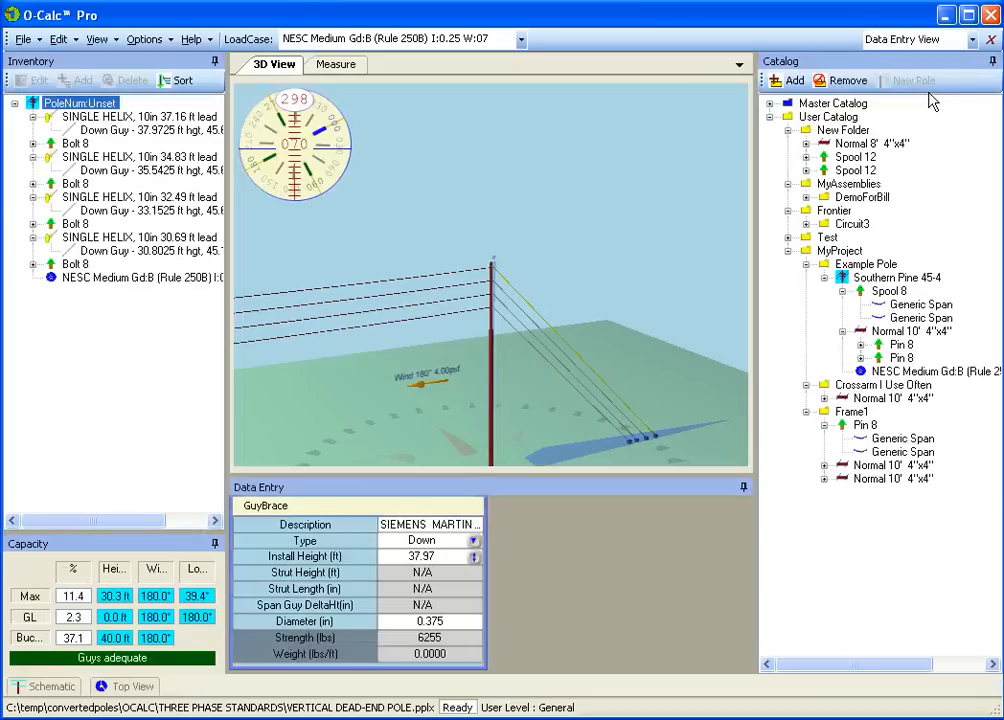
mouse_move(437, 490)
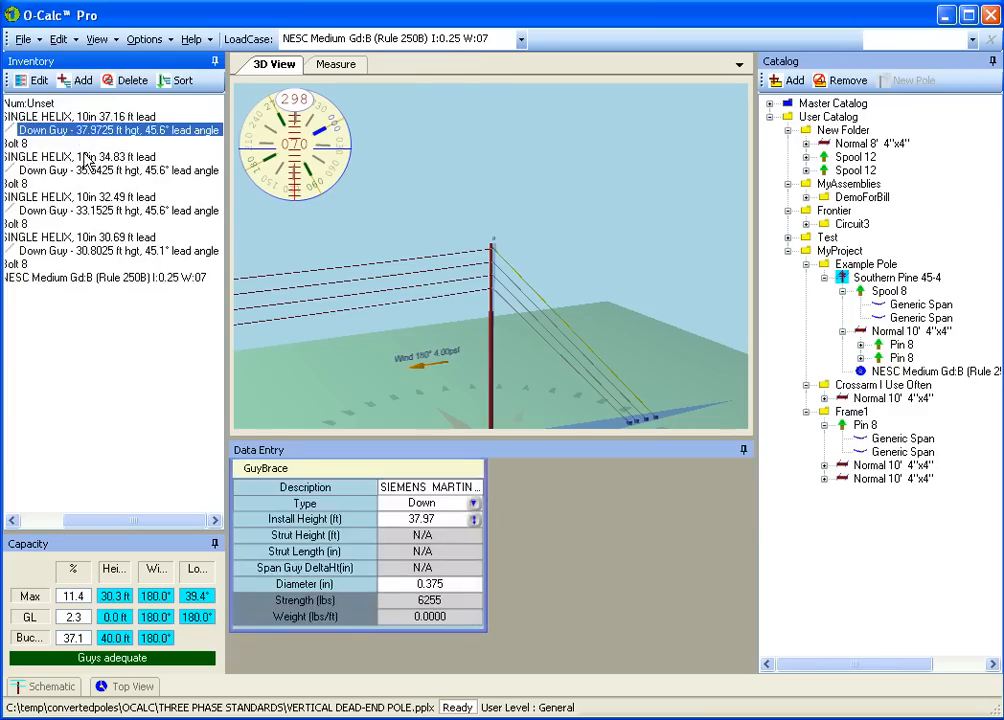
click(100, 170)
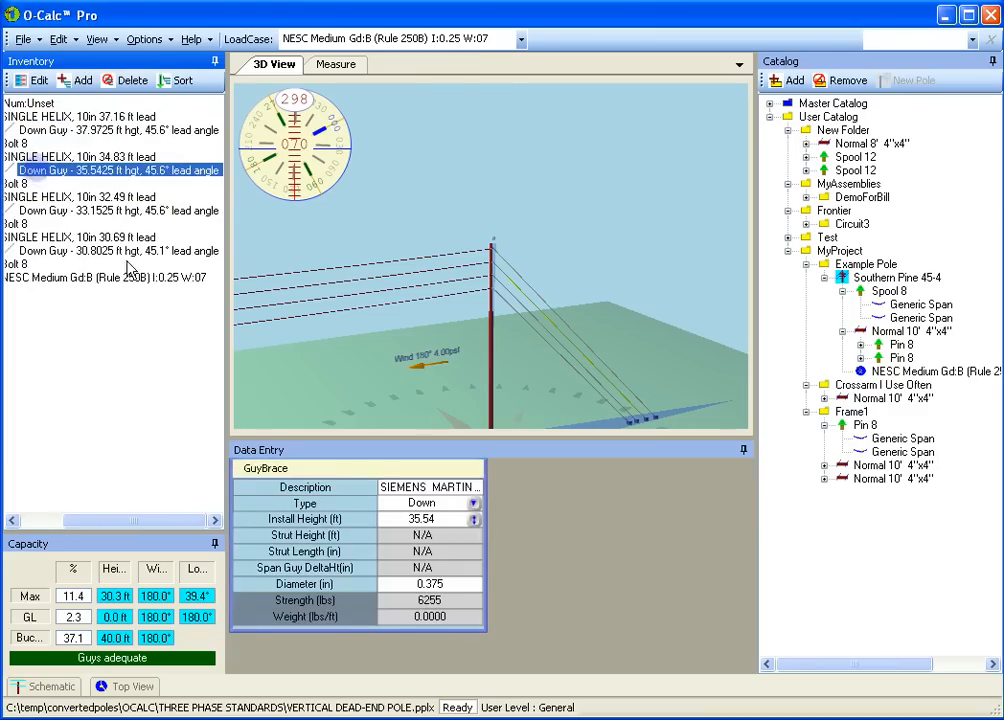
click(85, 197)
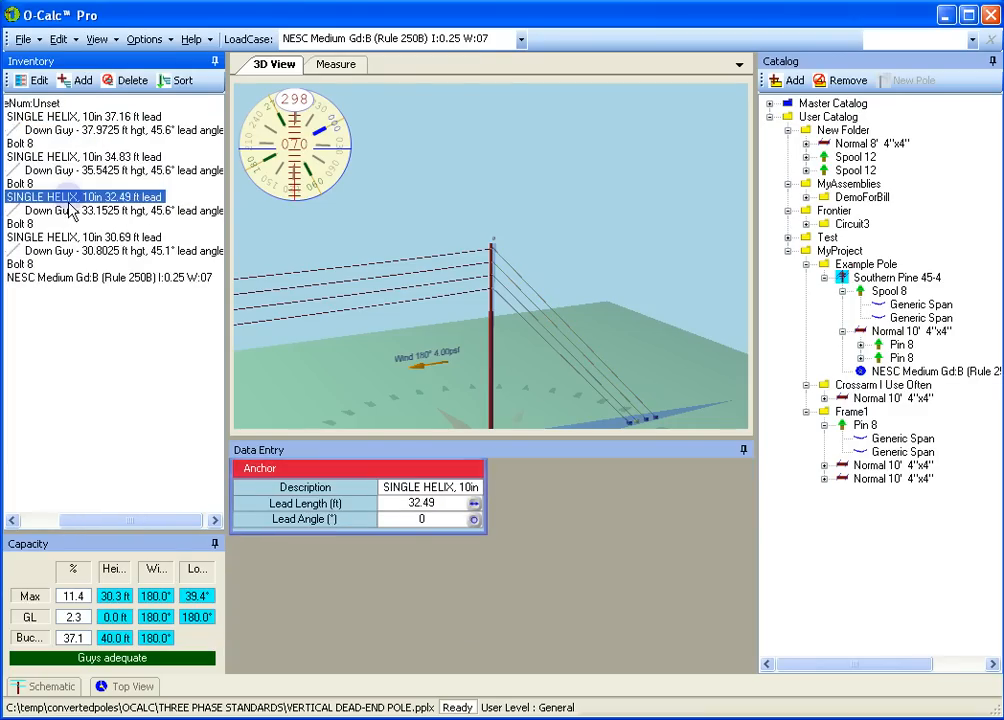
click(110, 210)
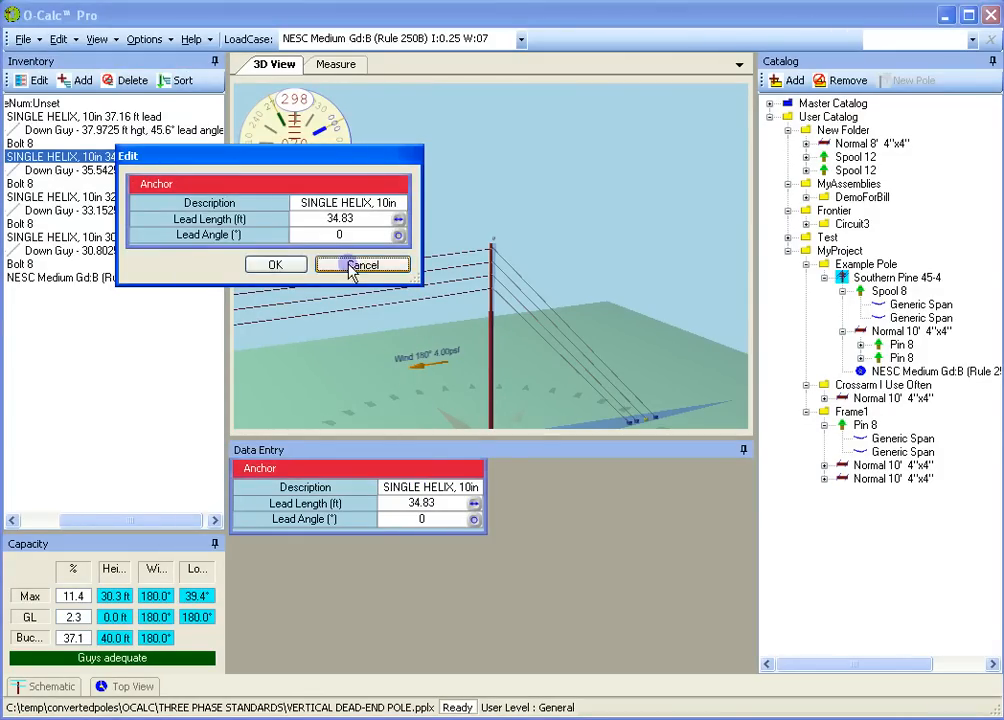
Cancel the anchor Edit dialog and add the Normal 10' 4"x4" catalog crossarm to the pole.
click(362, 264)
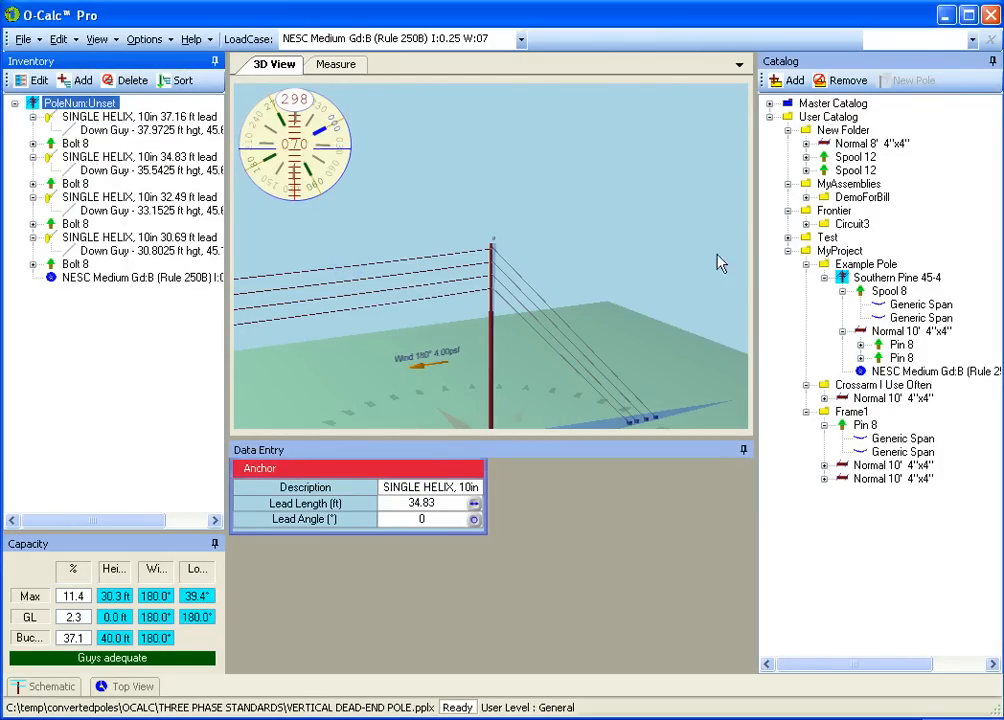
click(971, 40)
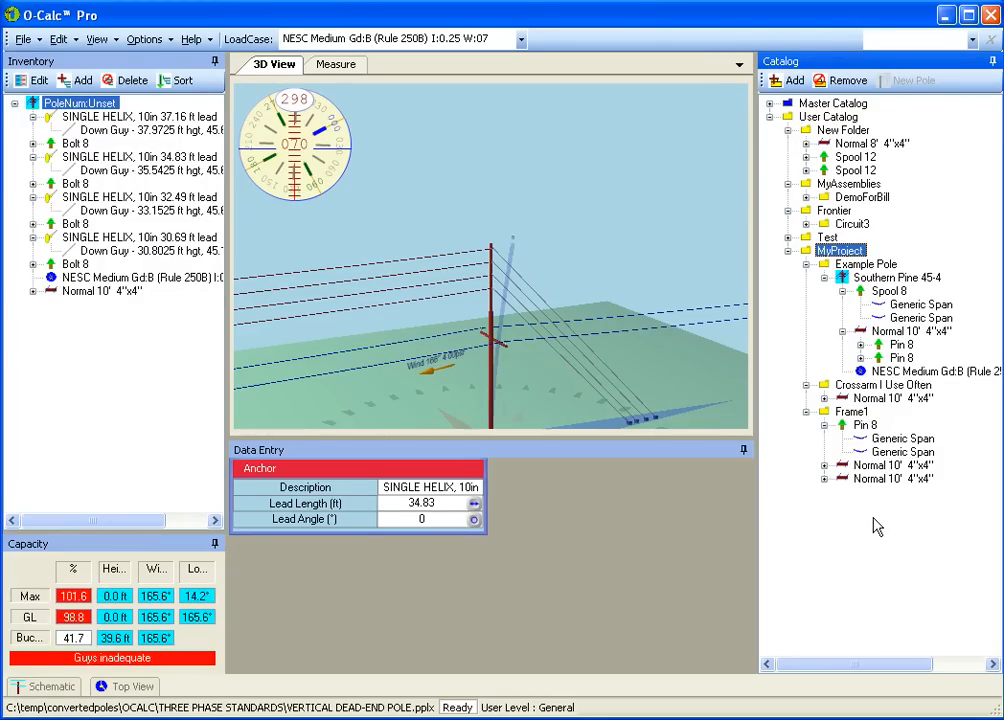
mouse_move(838, 252)
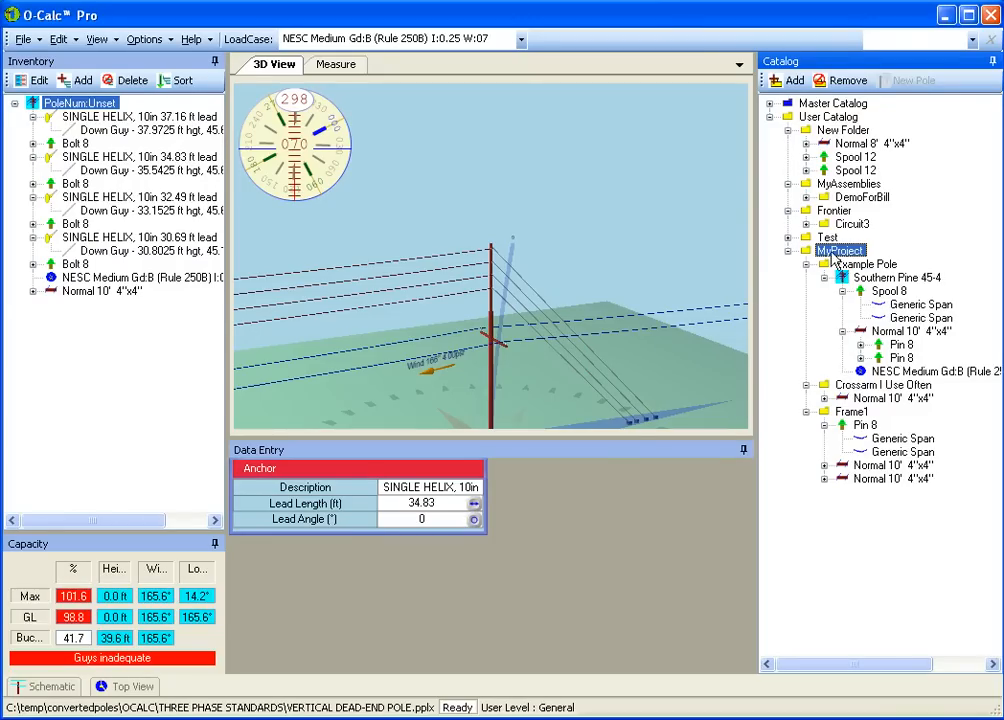
mouse_move(911, 231)
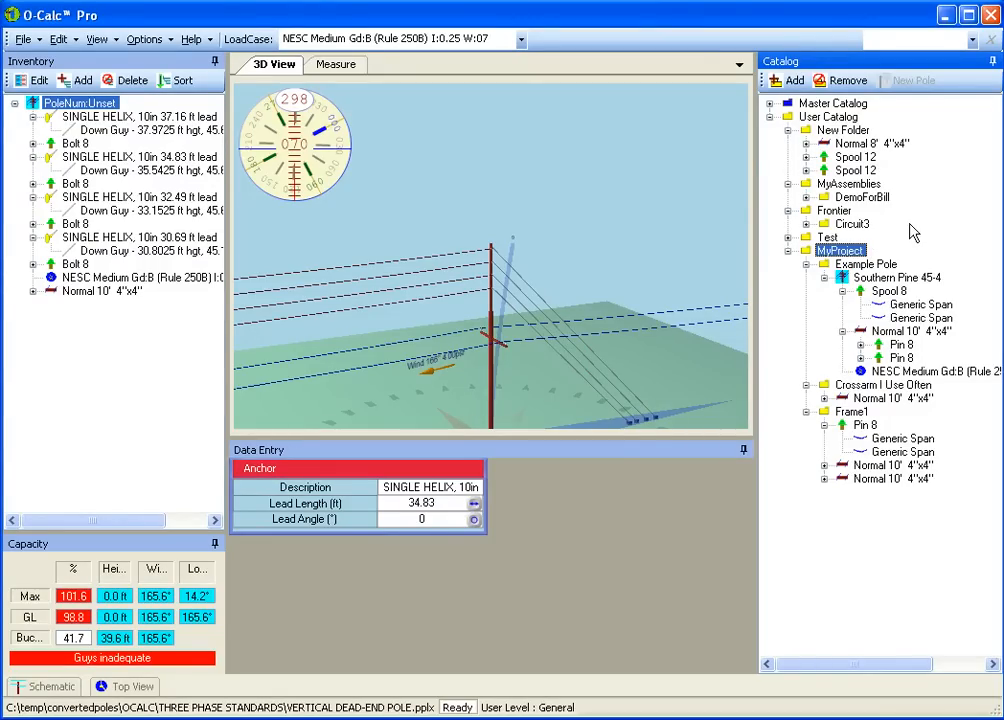